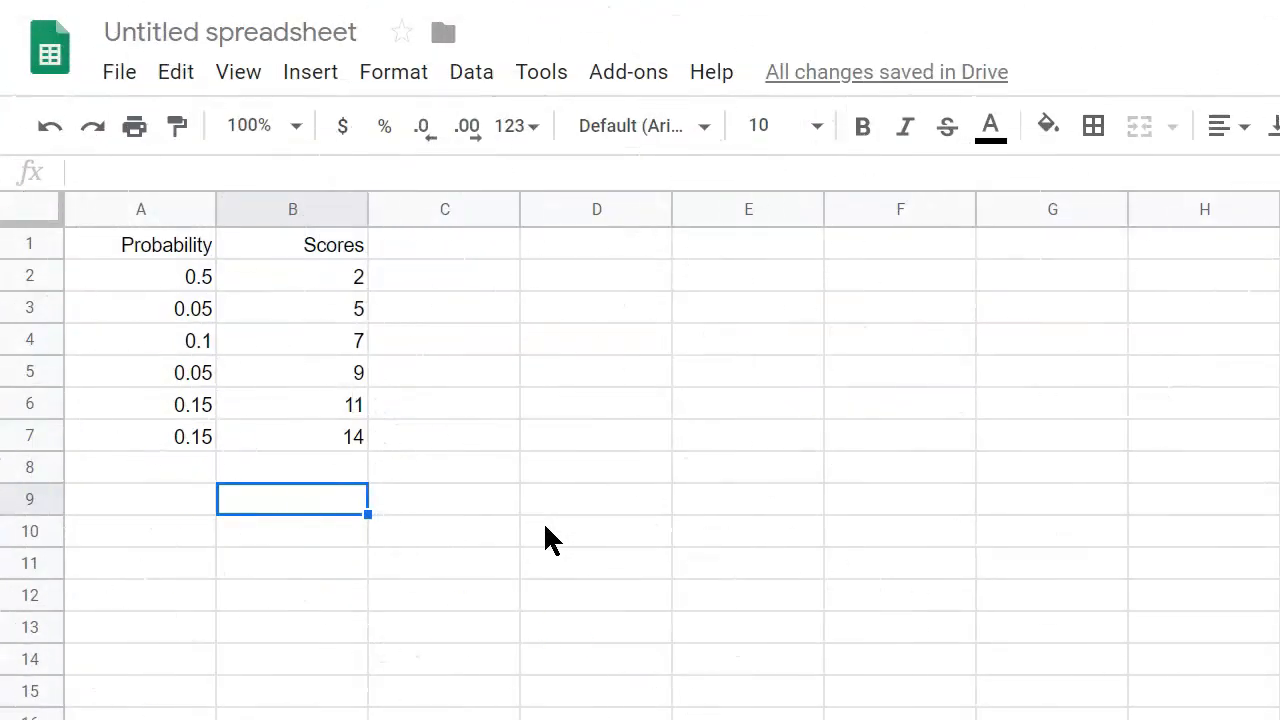
mouse_move(334, 375)
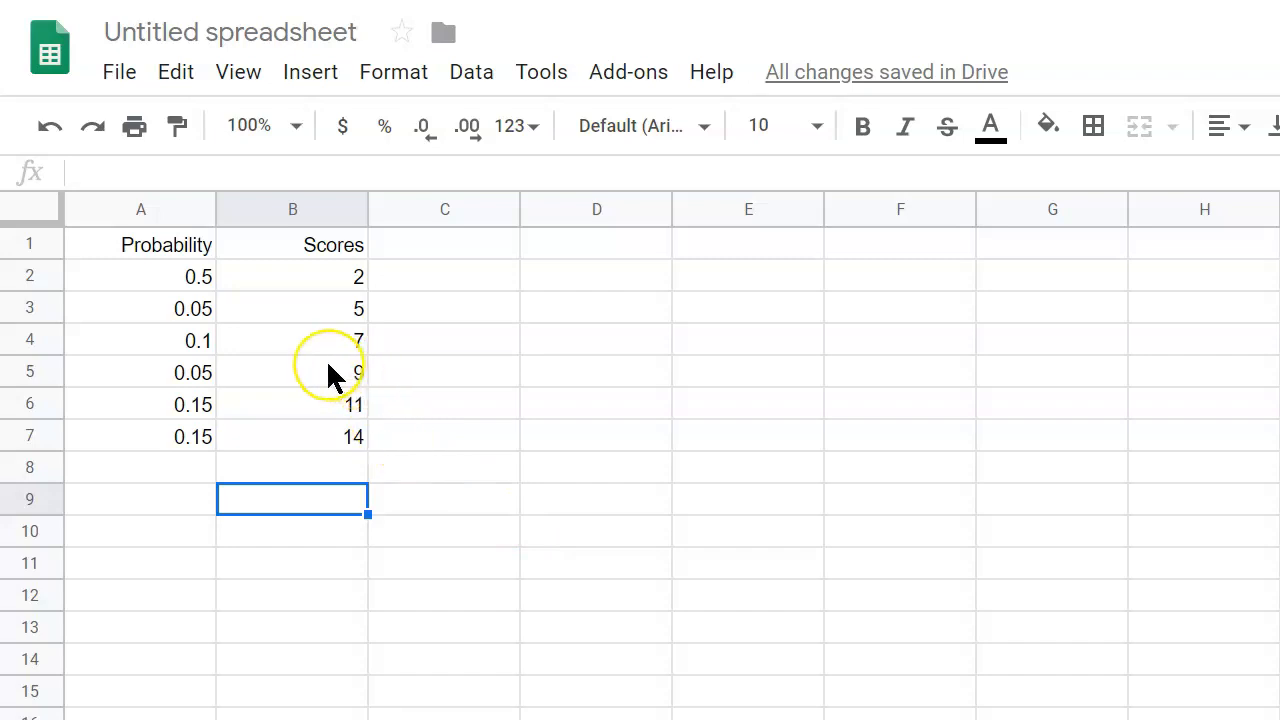
mouse_move(333, 375)
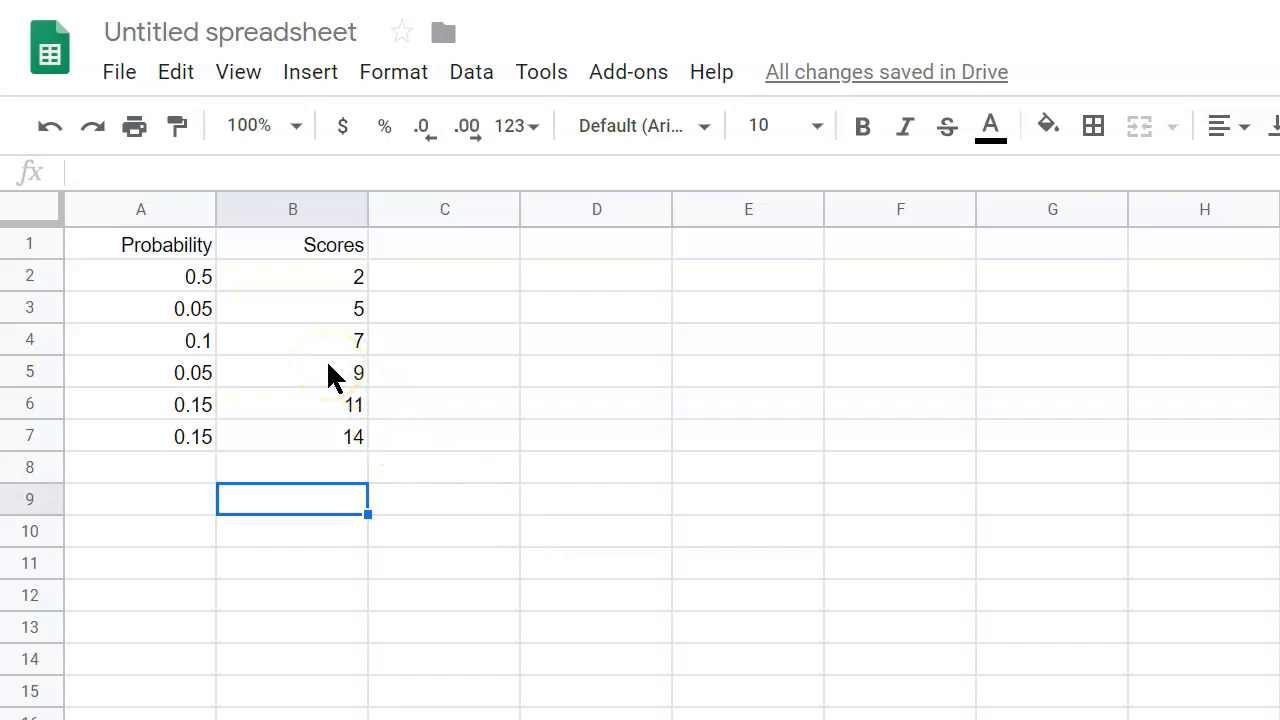
mouse_move(278, 404)
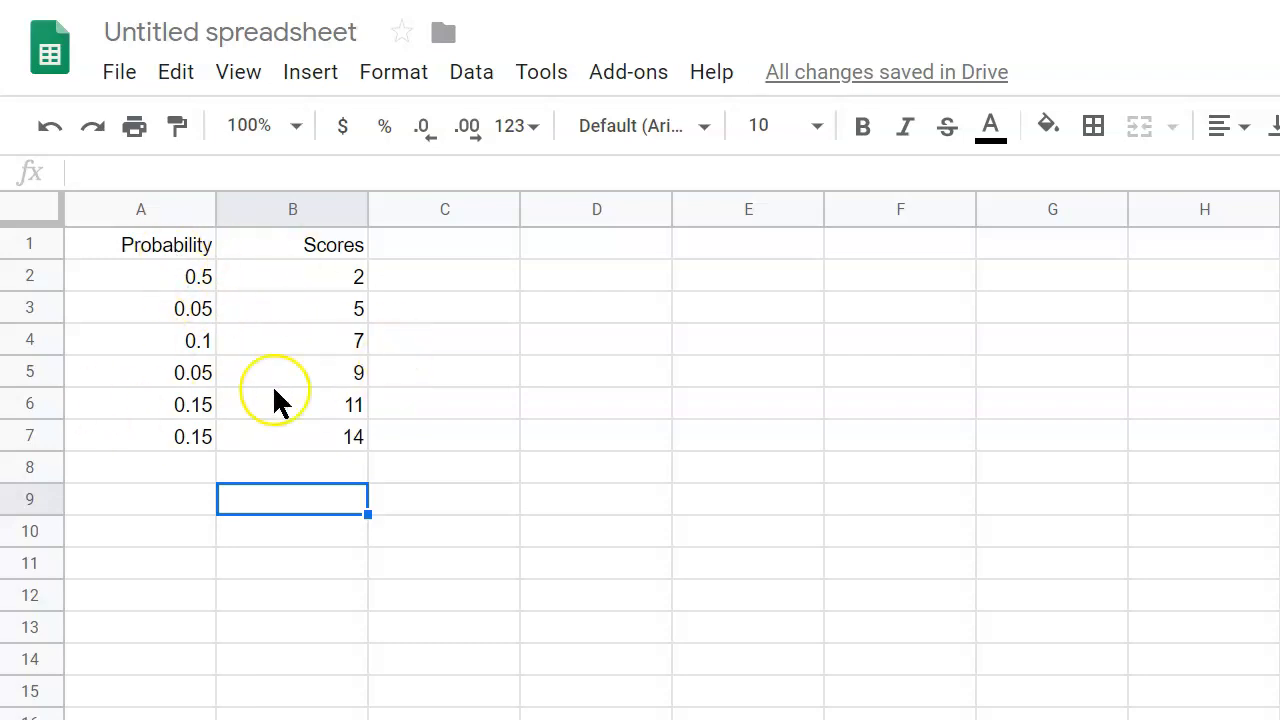
mouse_move(205, 355)
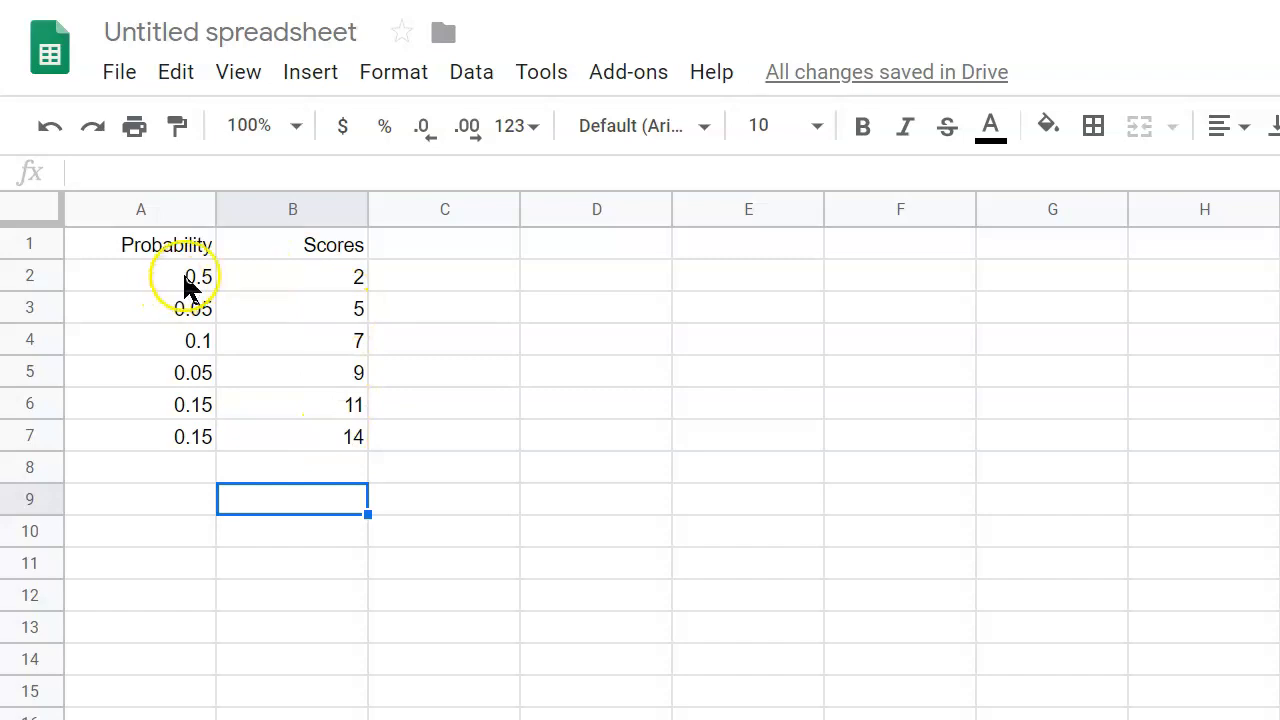
mouse_move(122, 432)
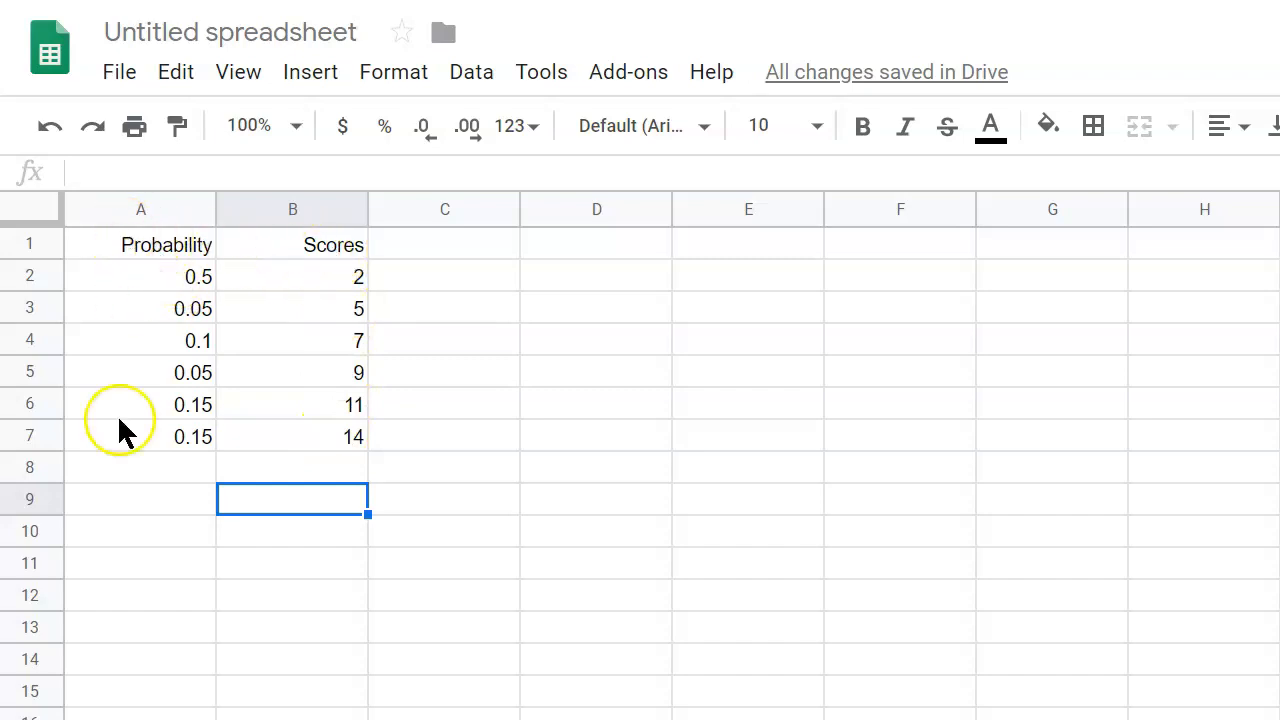
mouse_move(398, 433)
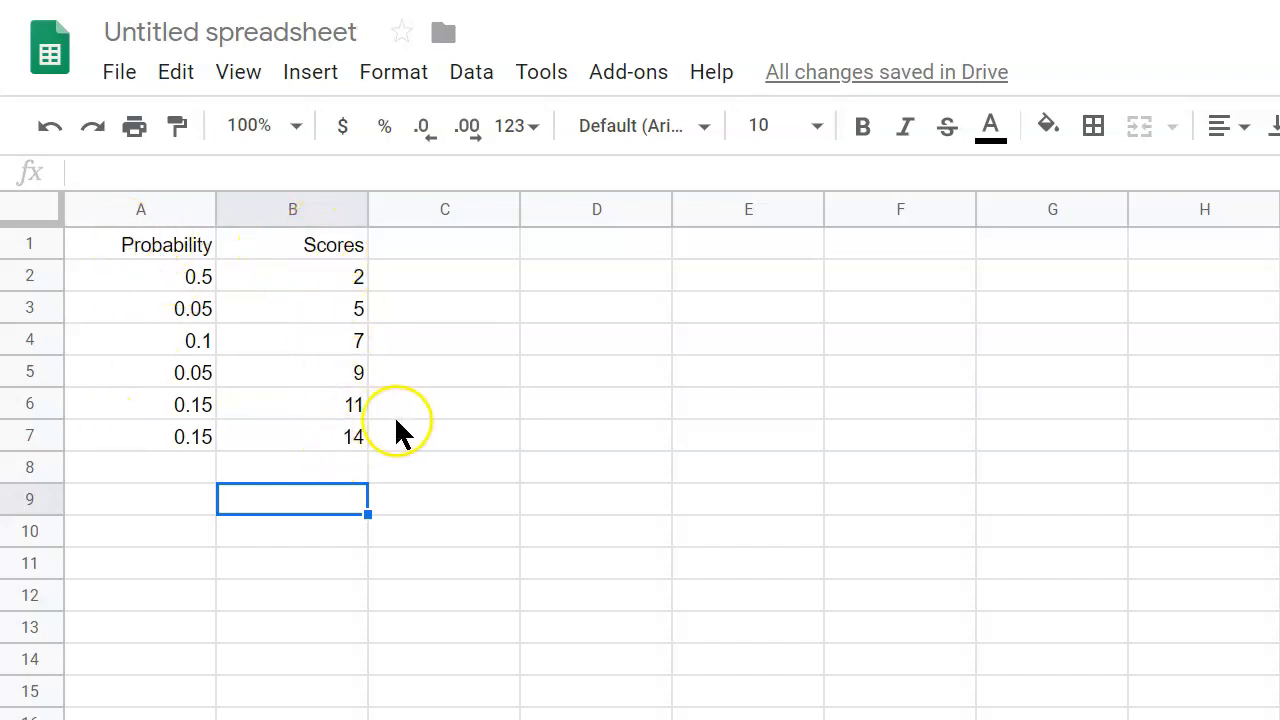
mouse_move(400, 430)
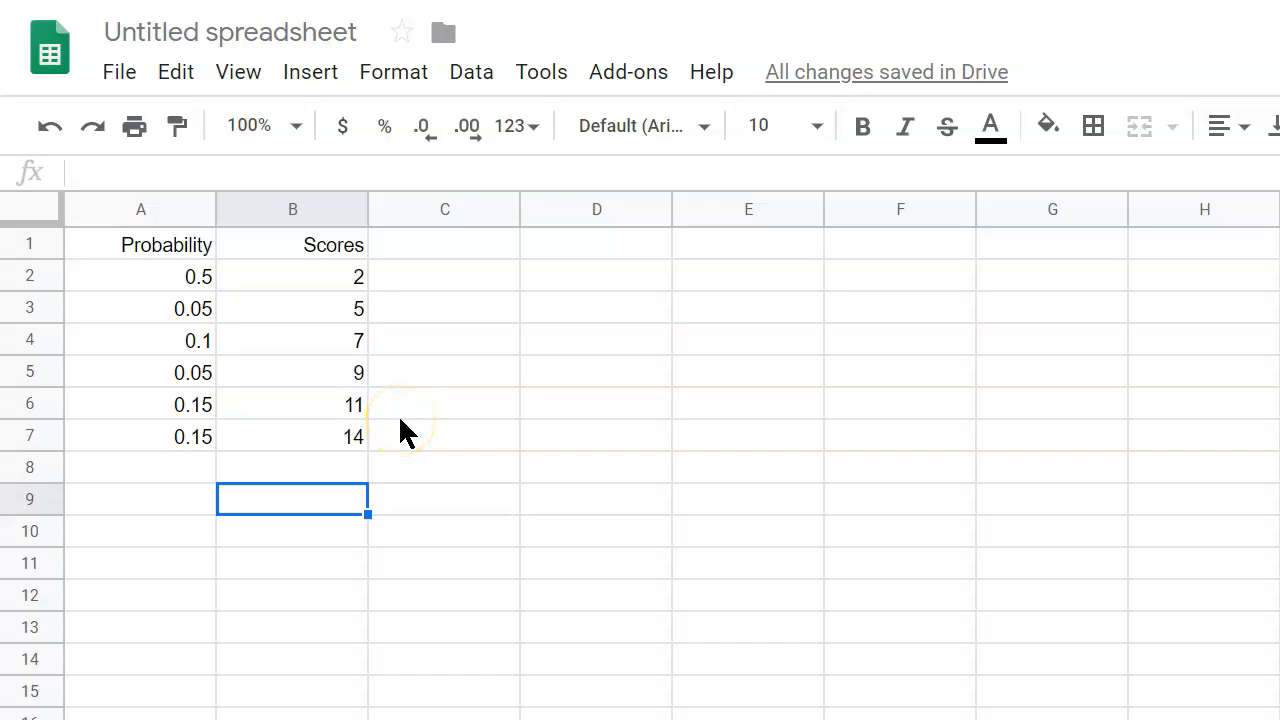
mouse_move(475, 461)
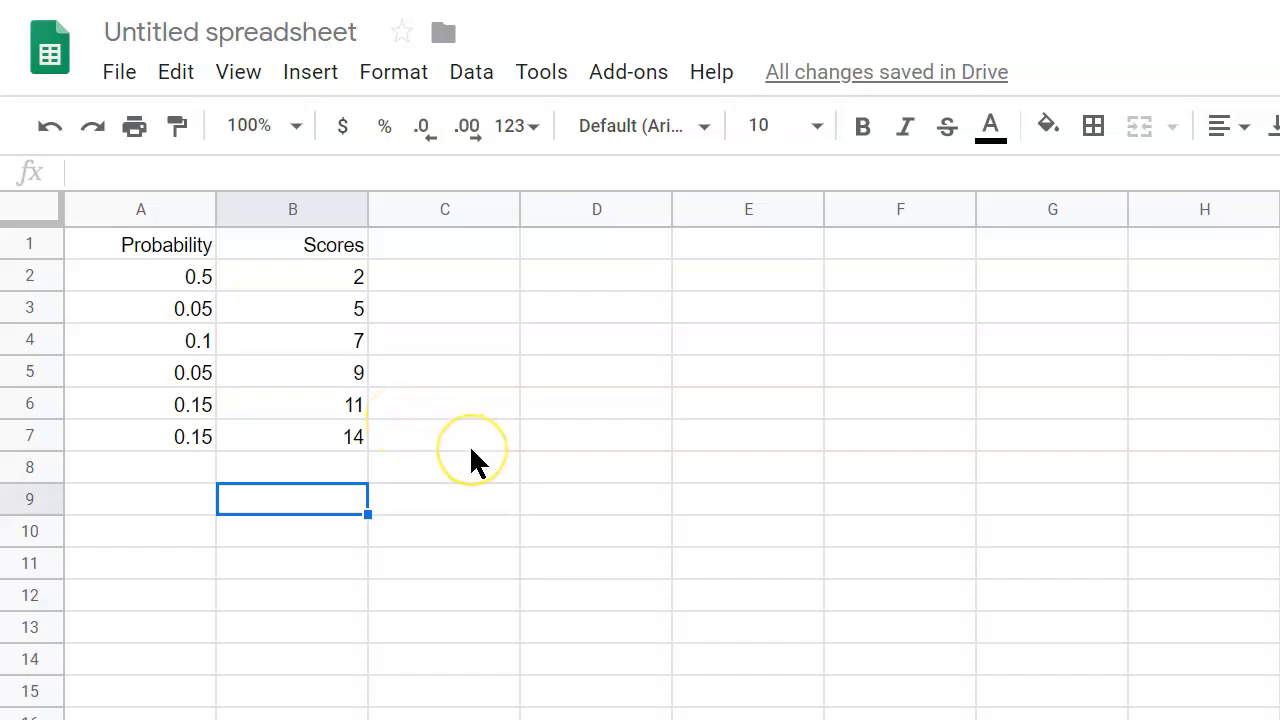
mouse_move(475, 462)
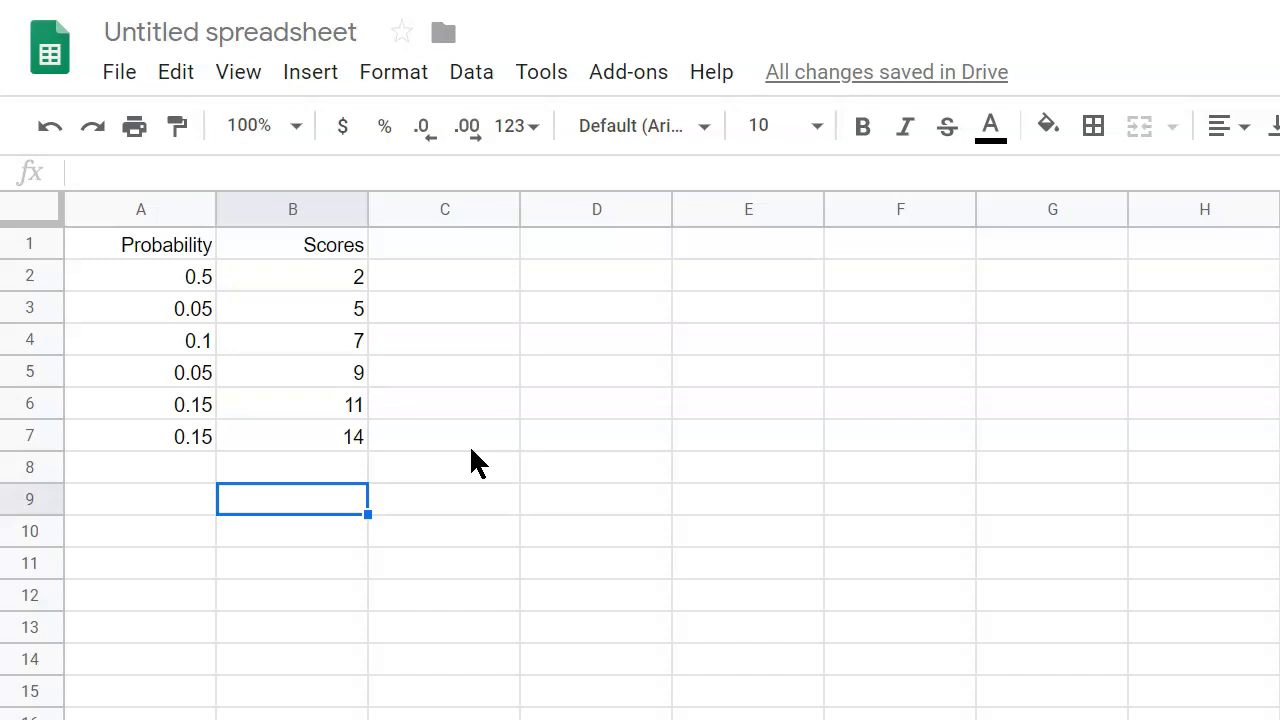
mouse_move(450, 255)
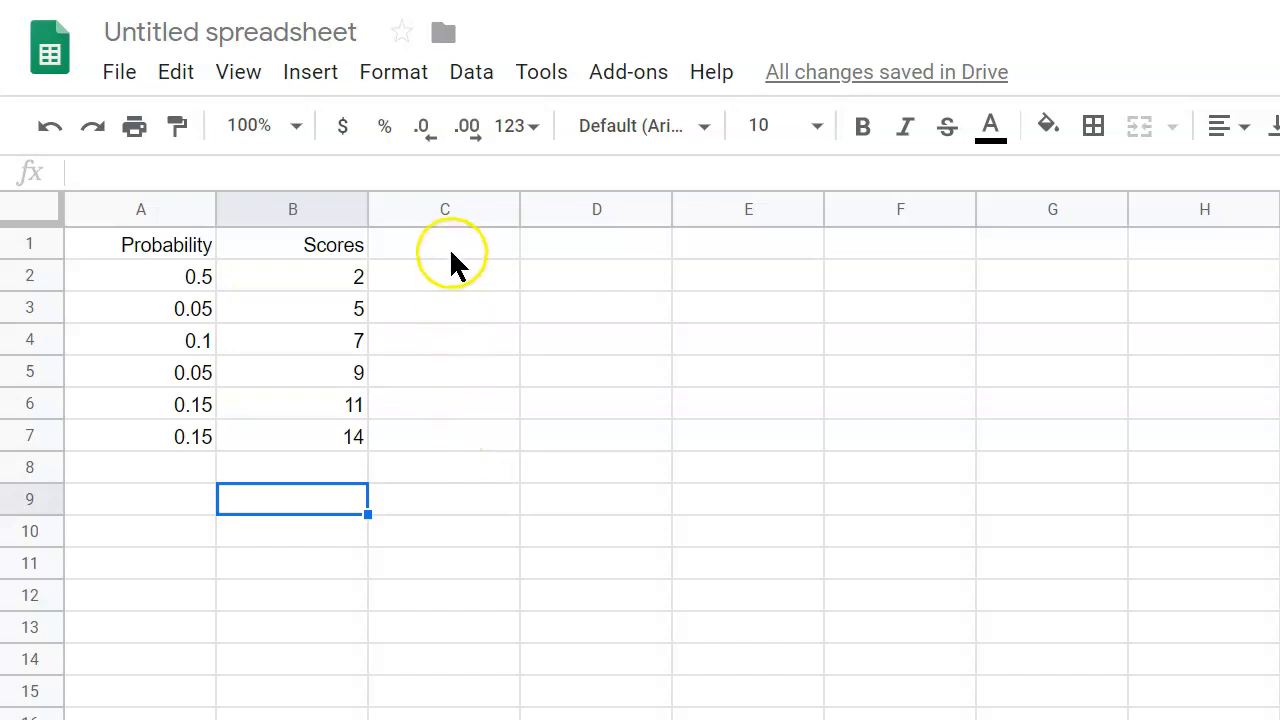
mouse_move(455, 265)
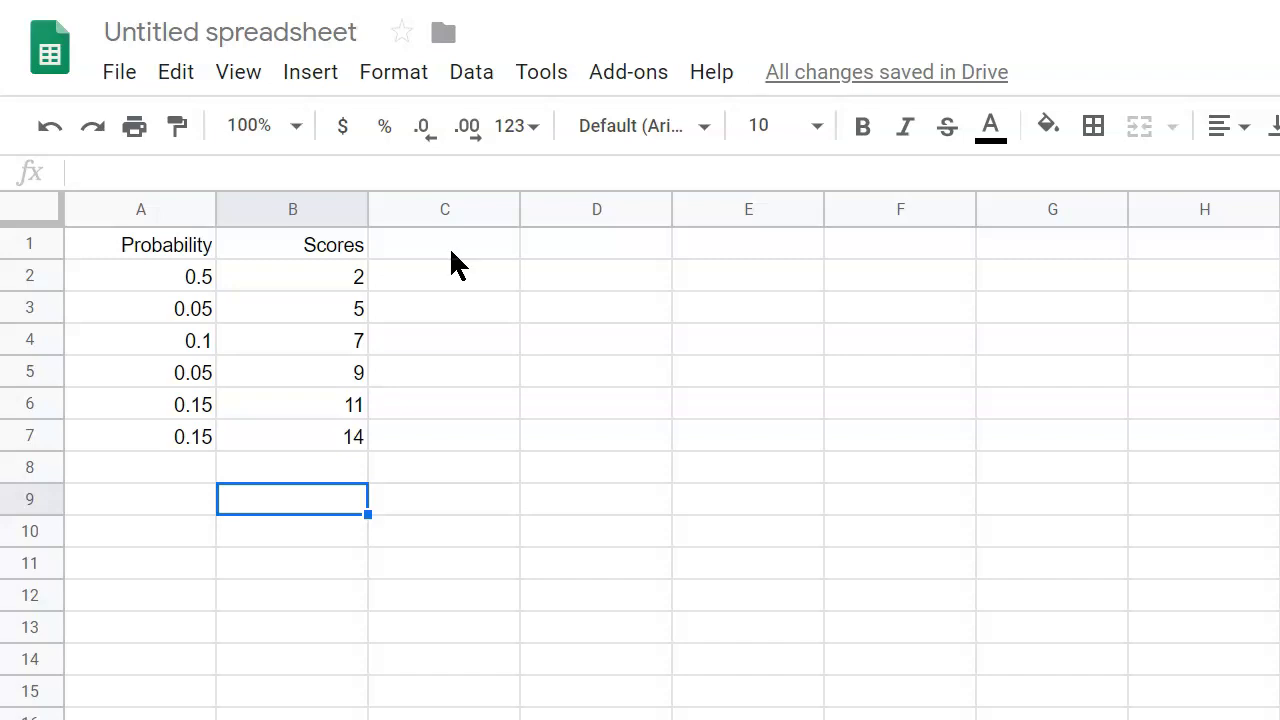
Enter the header 'Probability*Scores' in cell C1 beside Scores
left_click(444, 245)
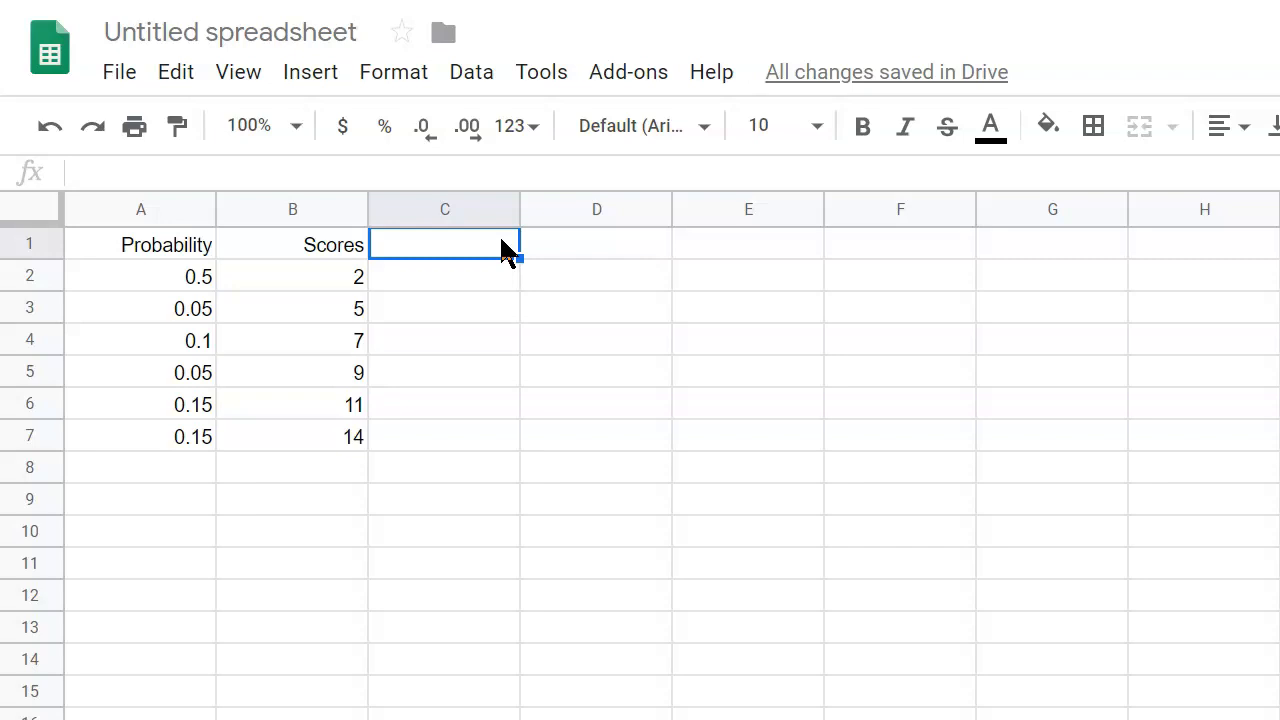
type("Pro")
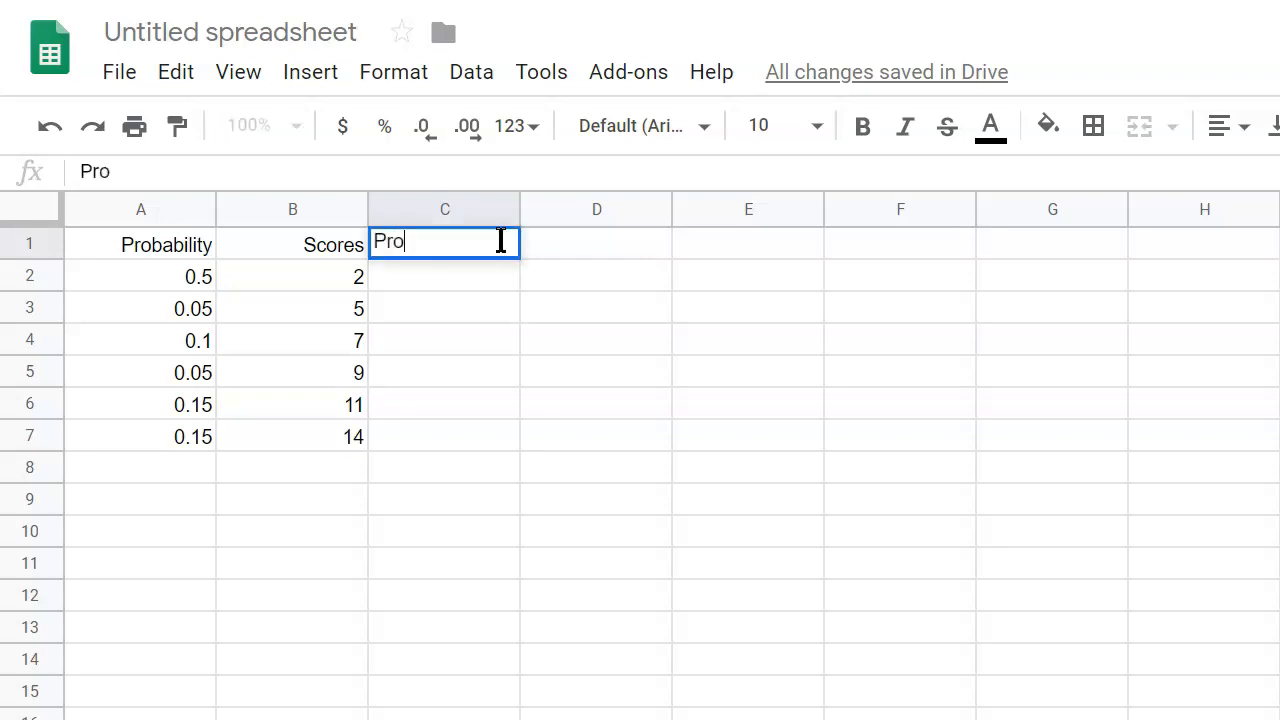
type("babil")
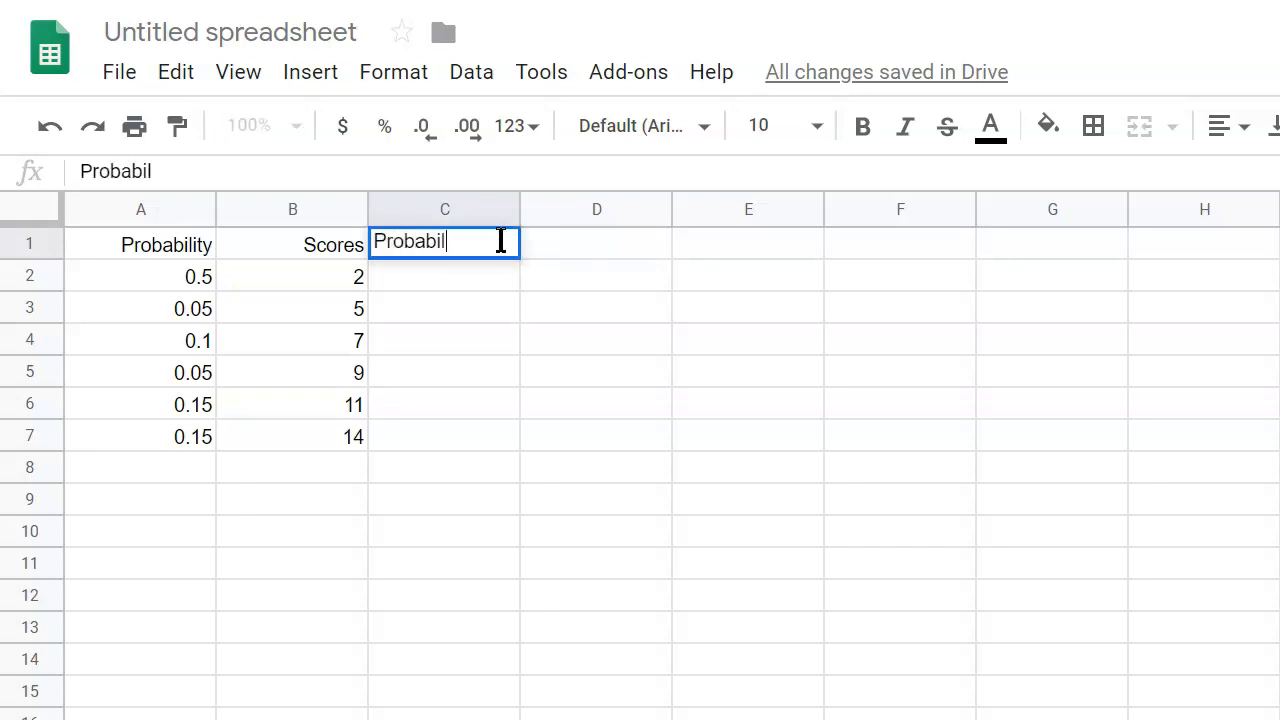
type("ity")
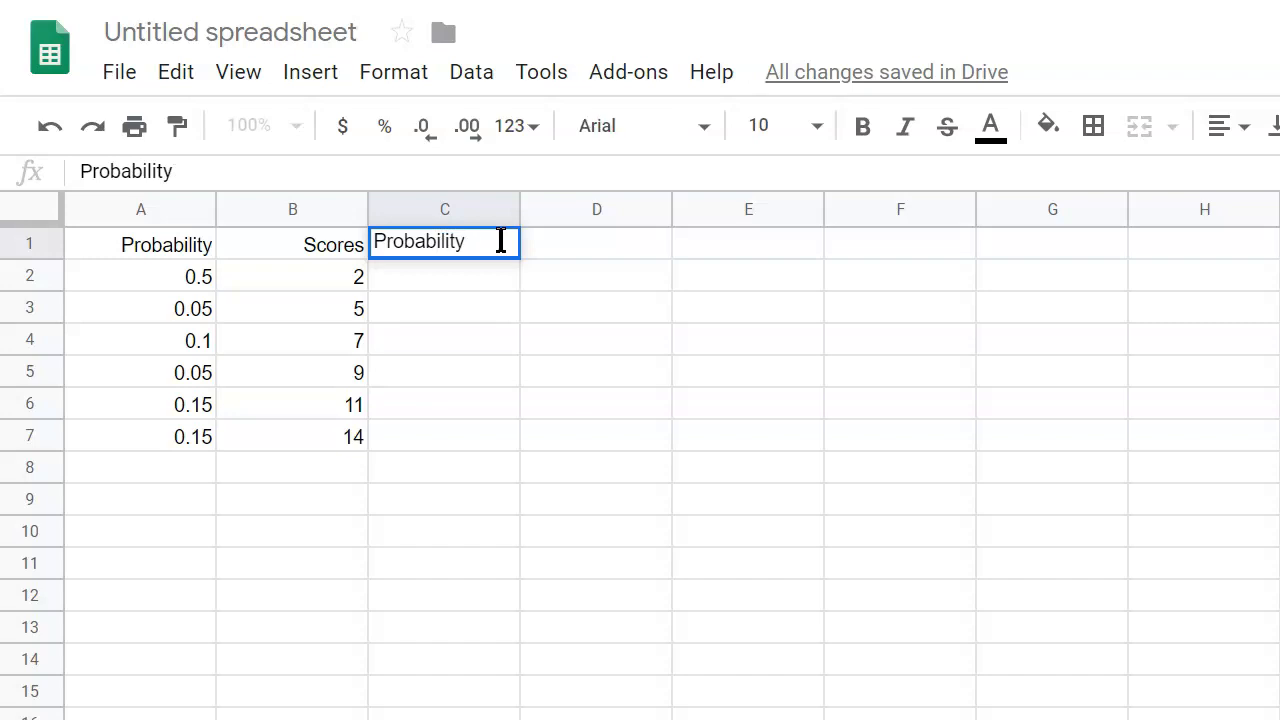
type("*Scores")
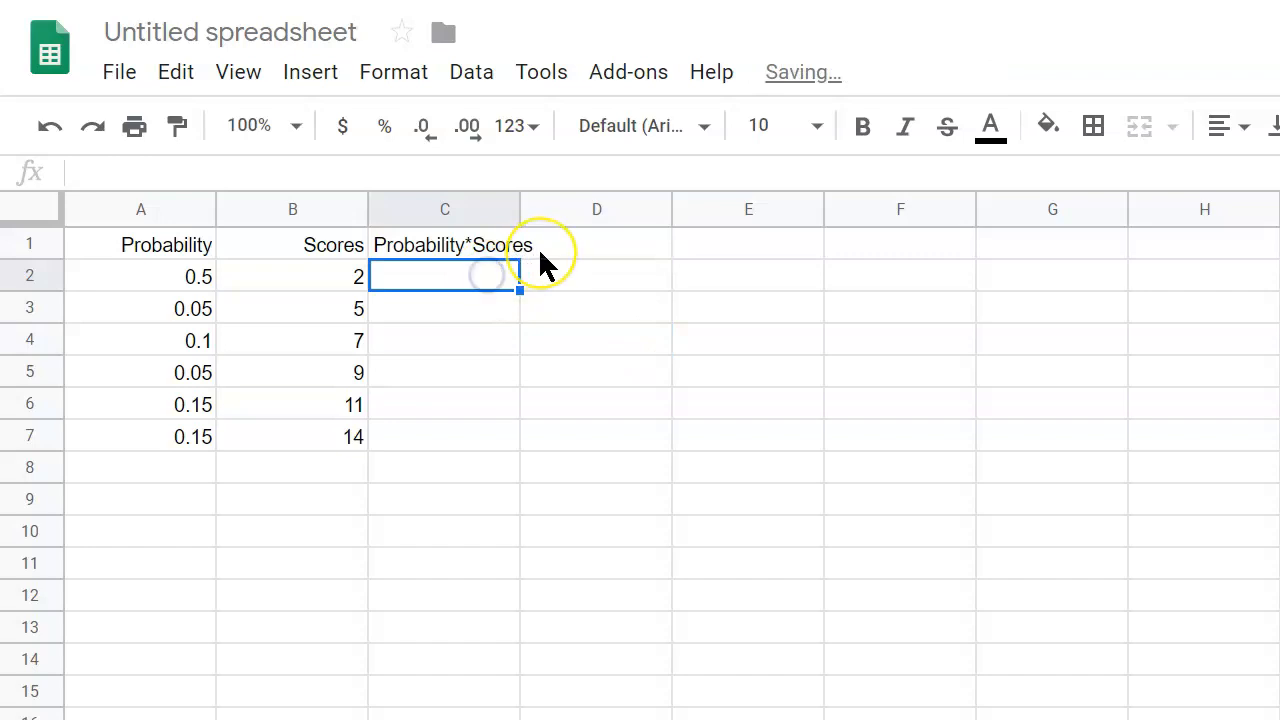
Enter =A2*B2 in C2, multiplying probability 0.5 by score 2 to show 1
type("=")
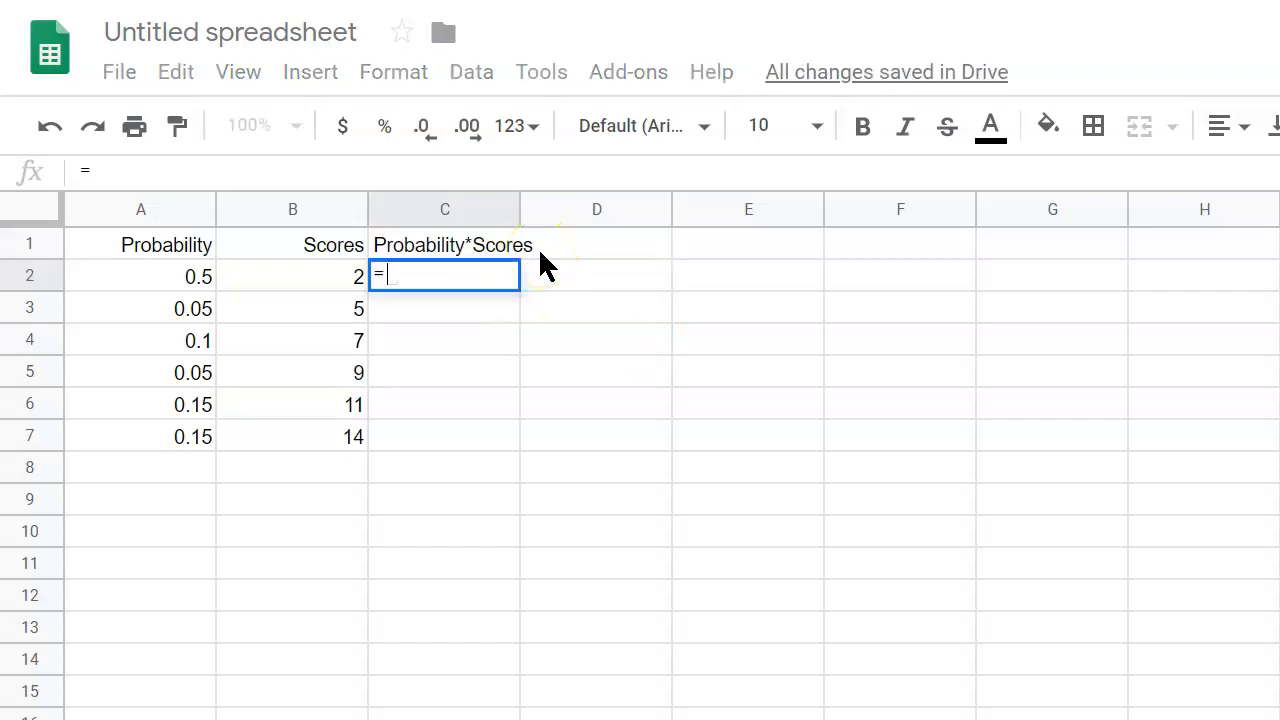
left_click(140, 276)
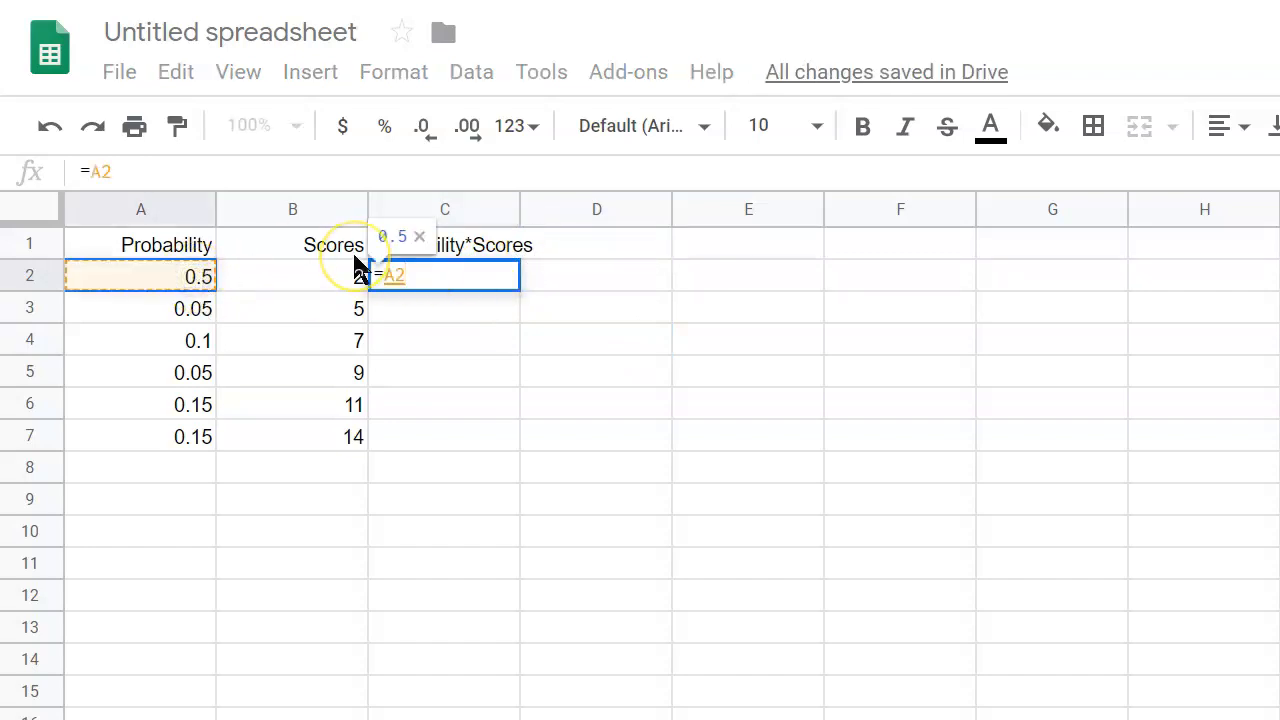
type("*")
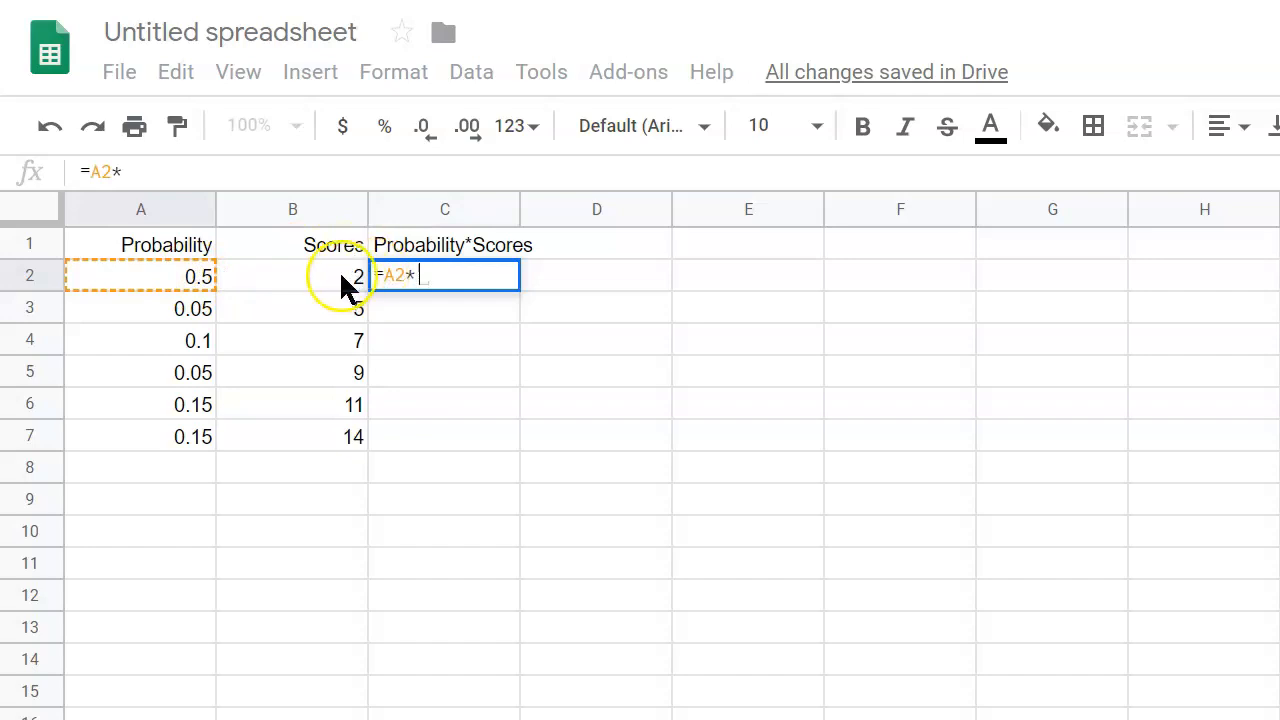
left_click(292, 275)
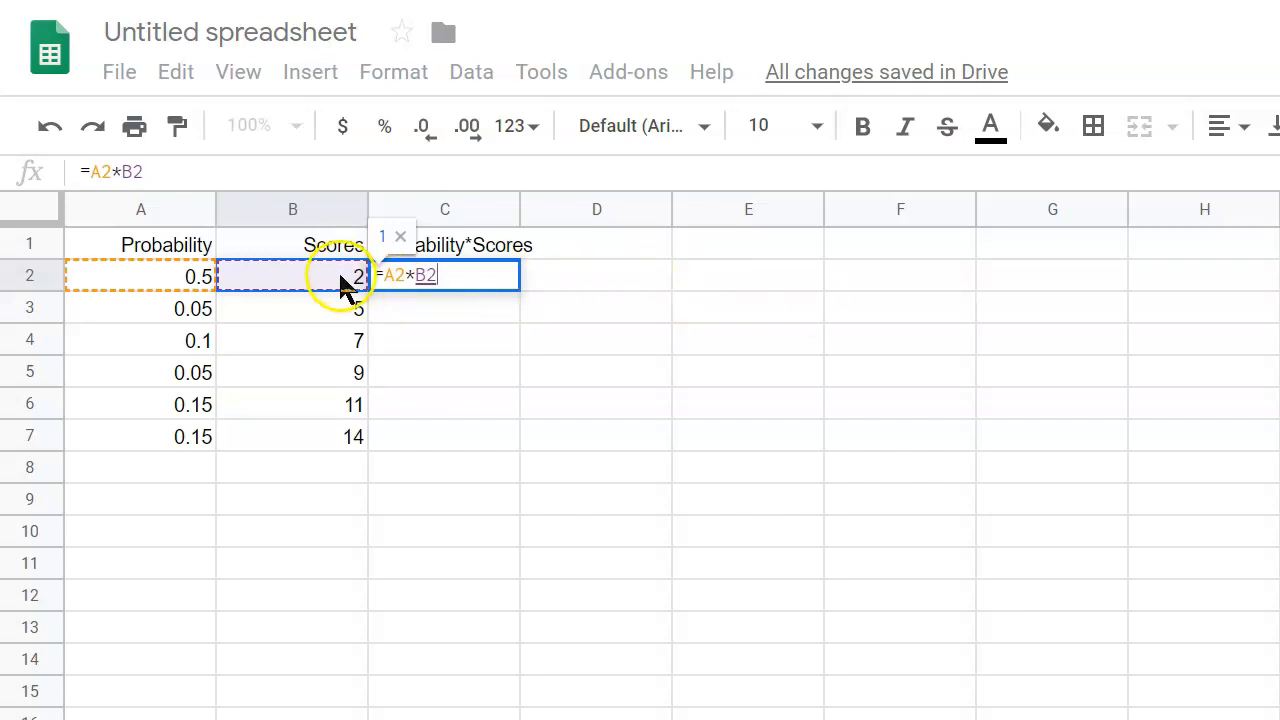
mouse_move(200, 295)
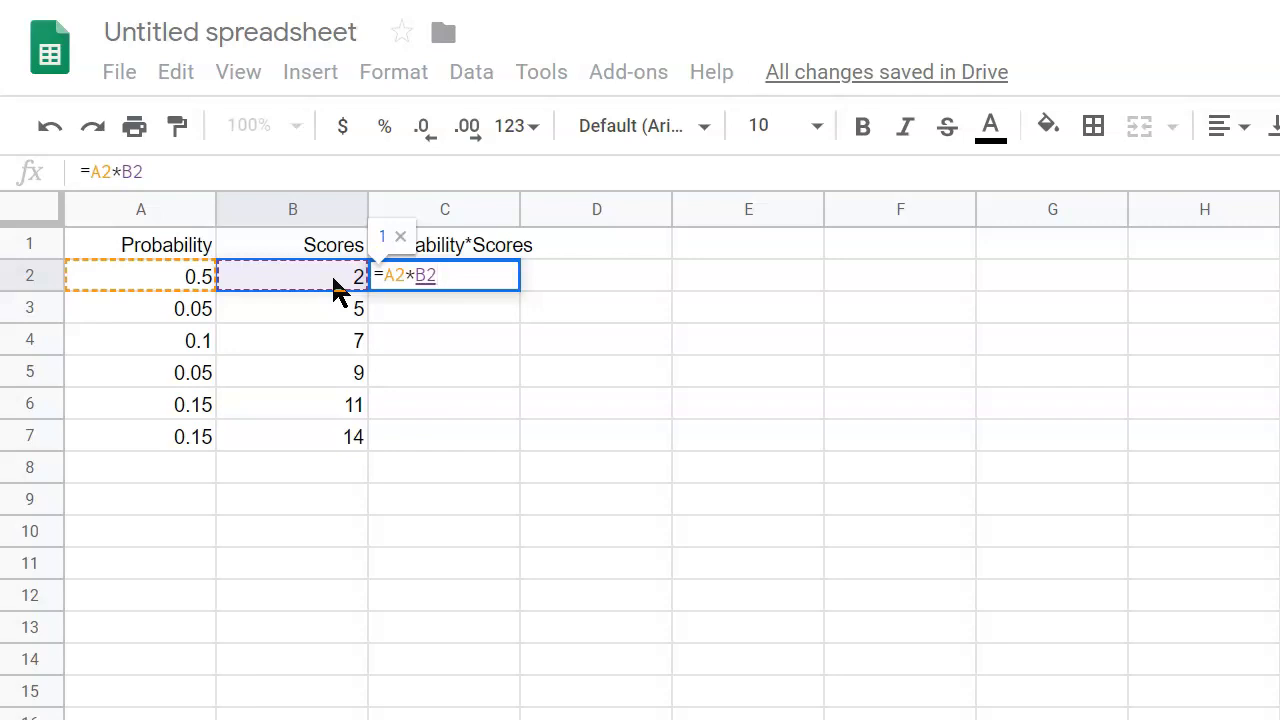
key("Return")
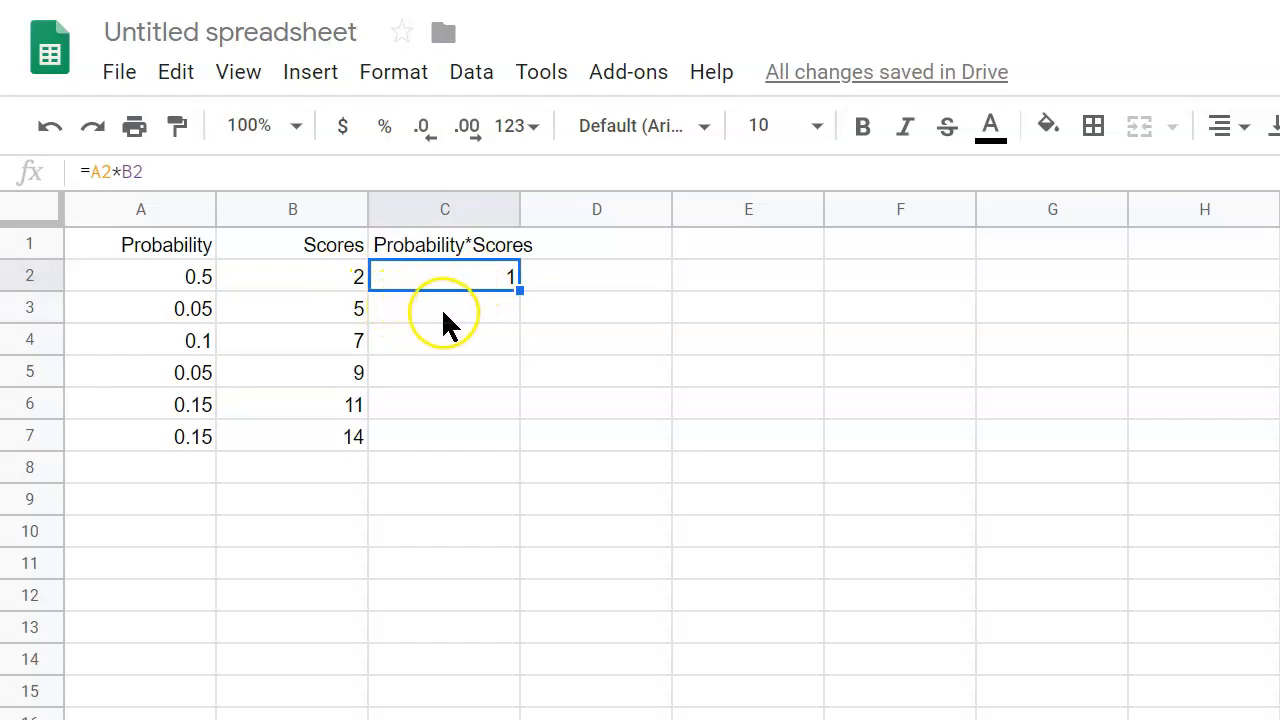
mouse_move(140, 340)
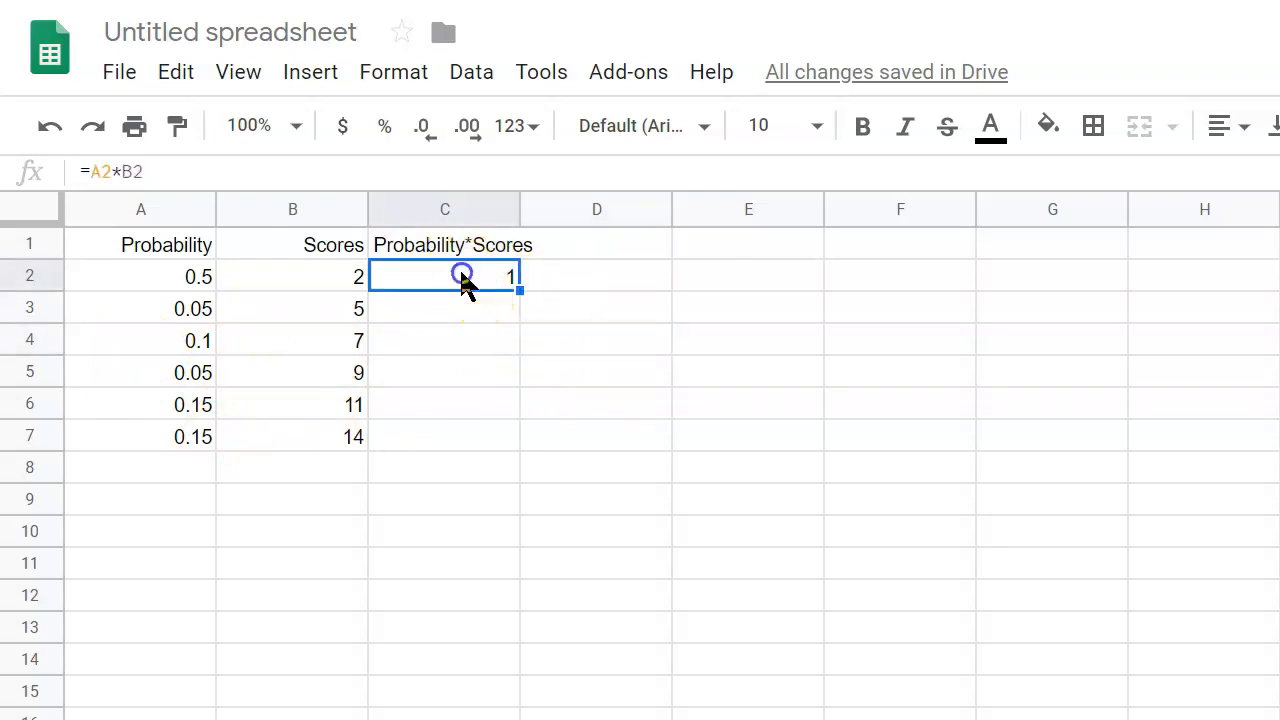
mouse_move(530, 320)
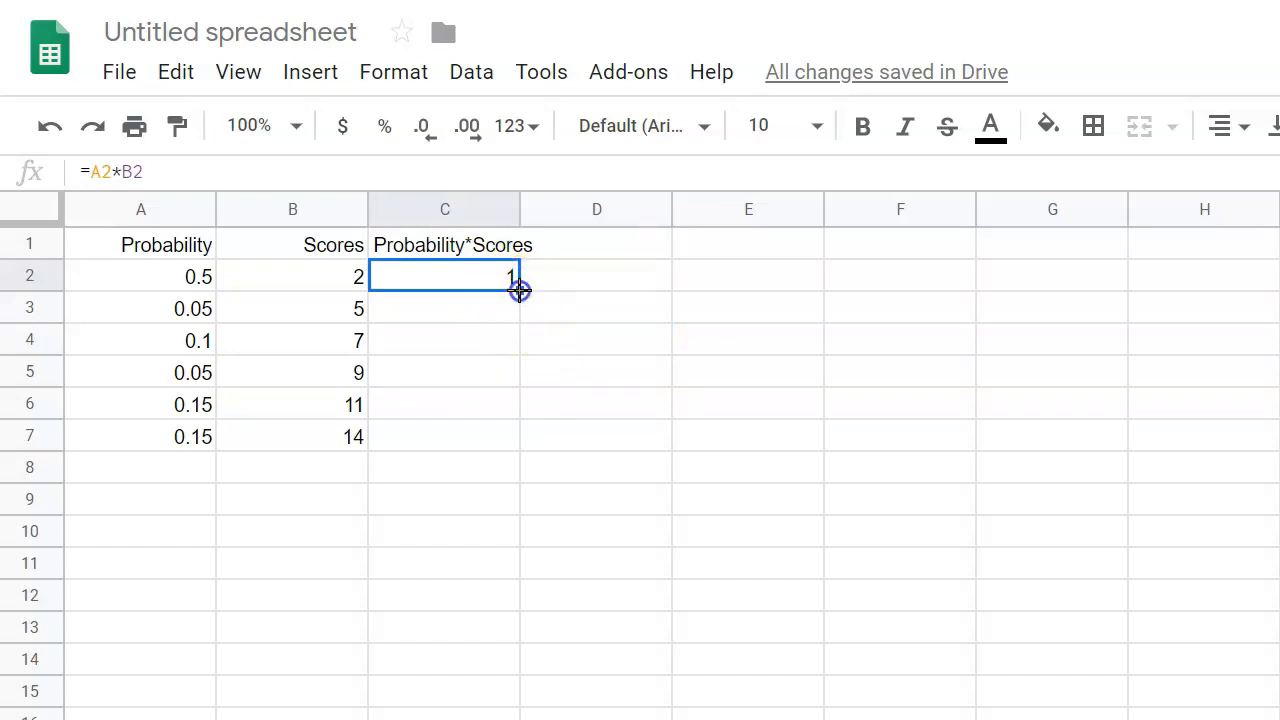
Fill the product formula down to C7 and verify C3 holds =A3*B3
left_click_drag(518, 290, 515, 426)
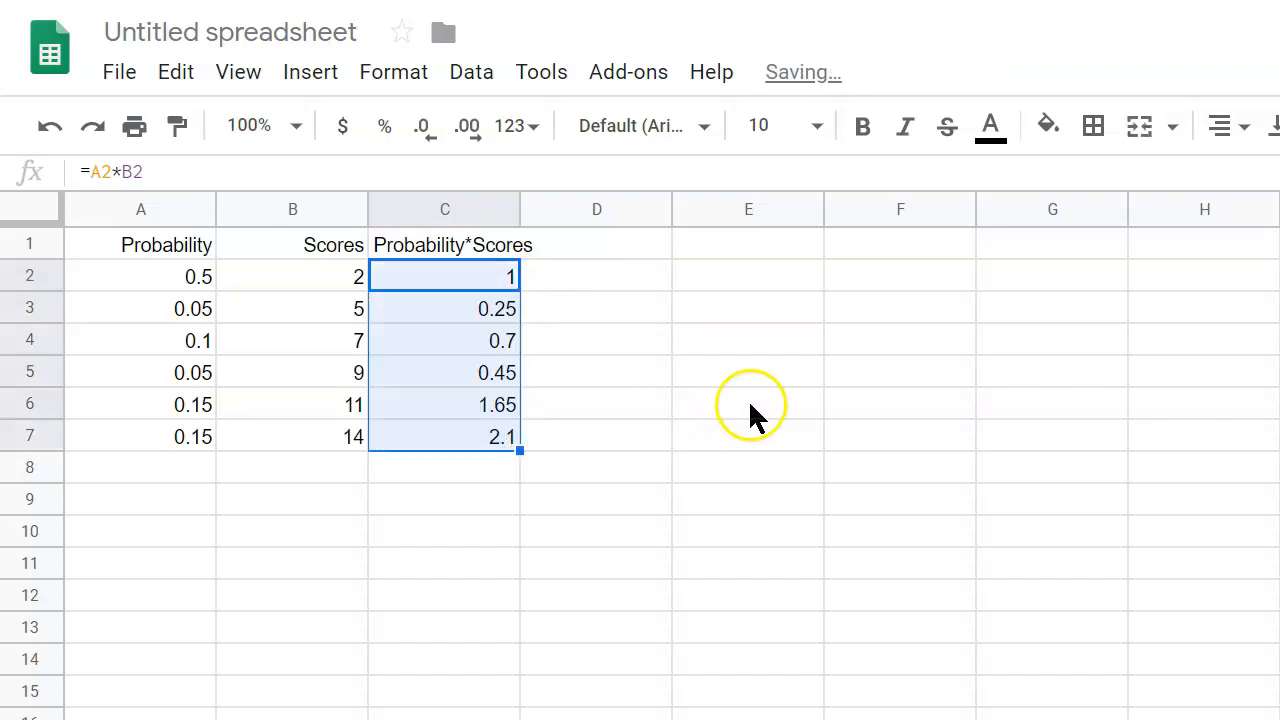
left_click(748, 404)
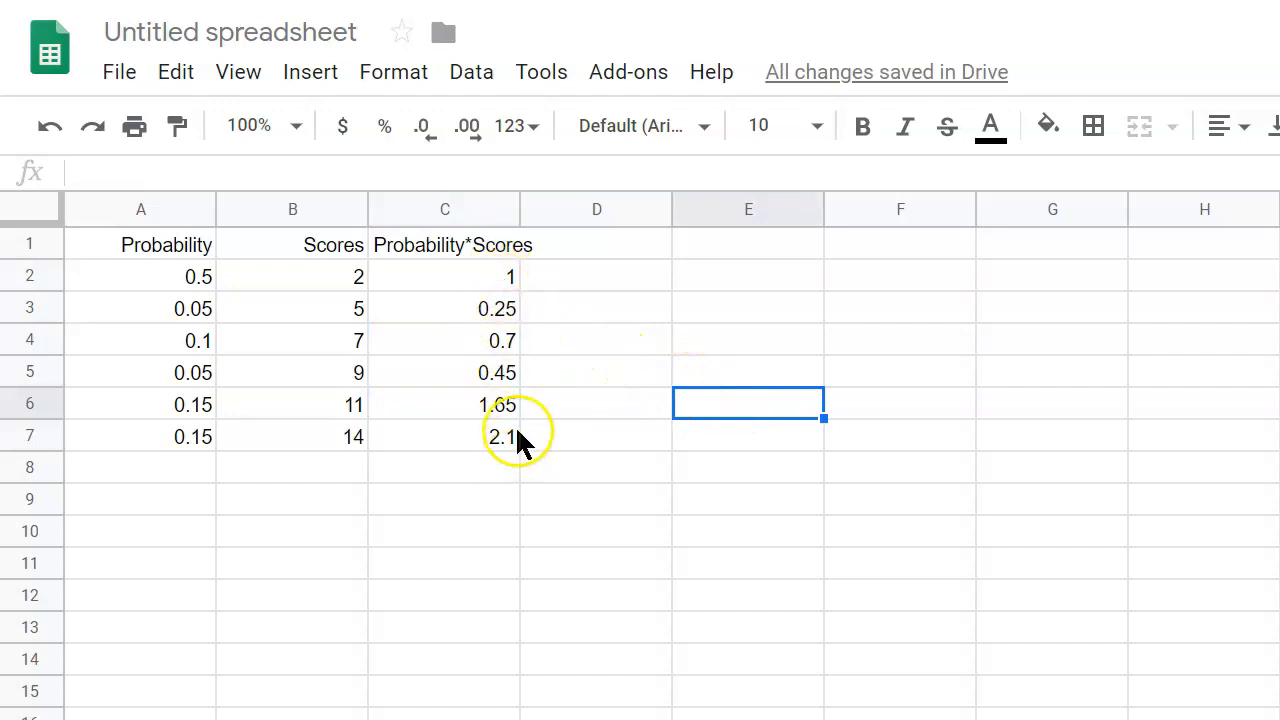
mouse_move(517, 355)
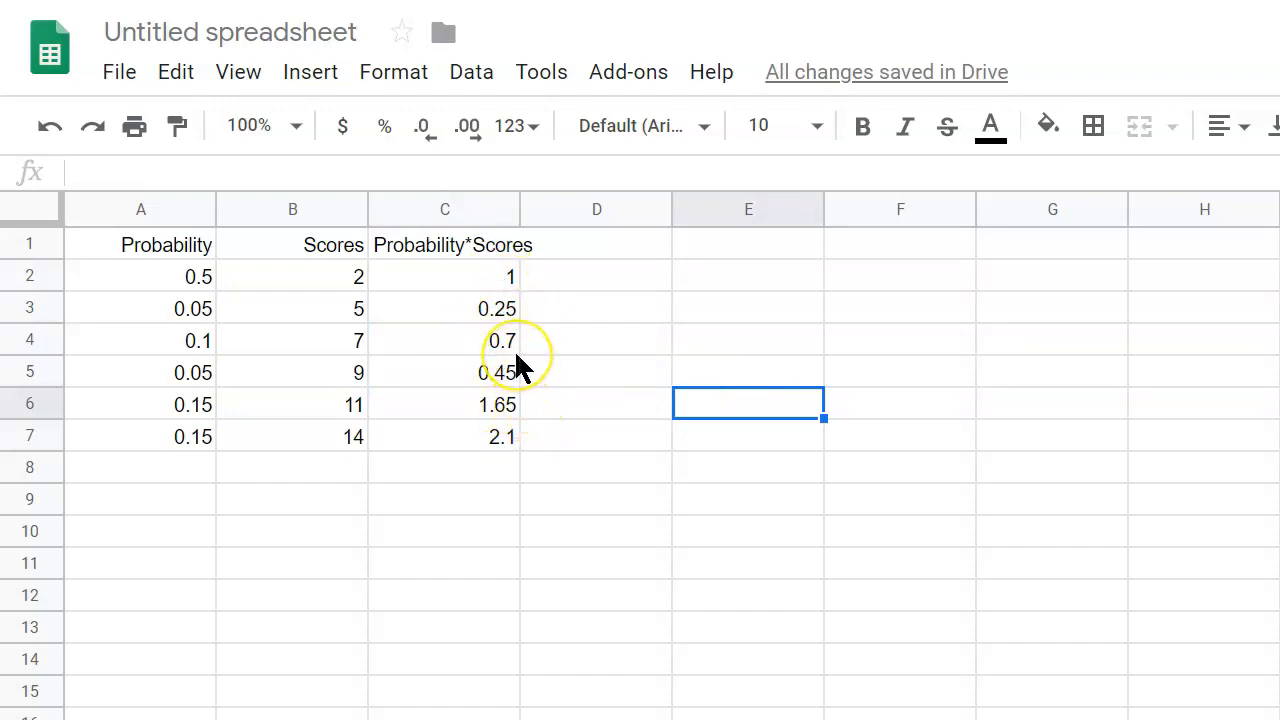
mouse_move(515, 340)
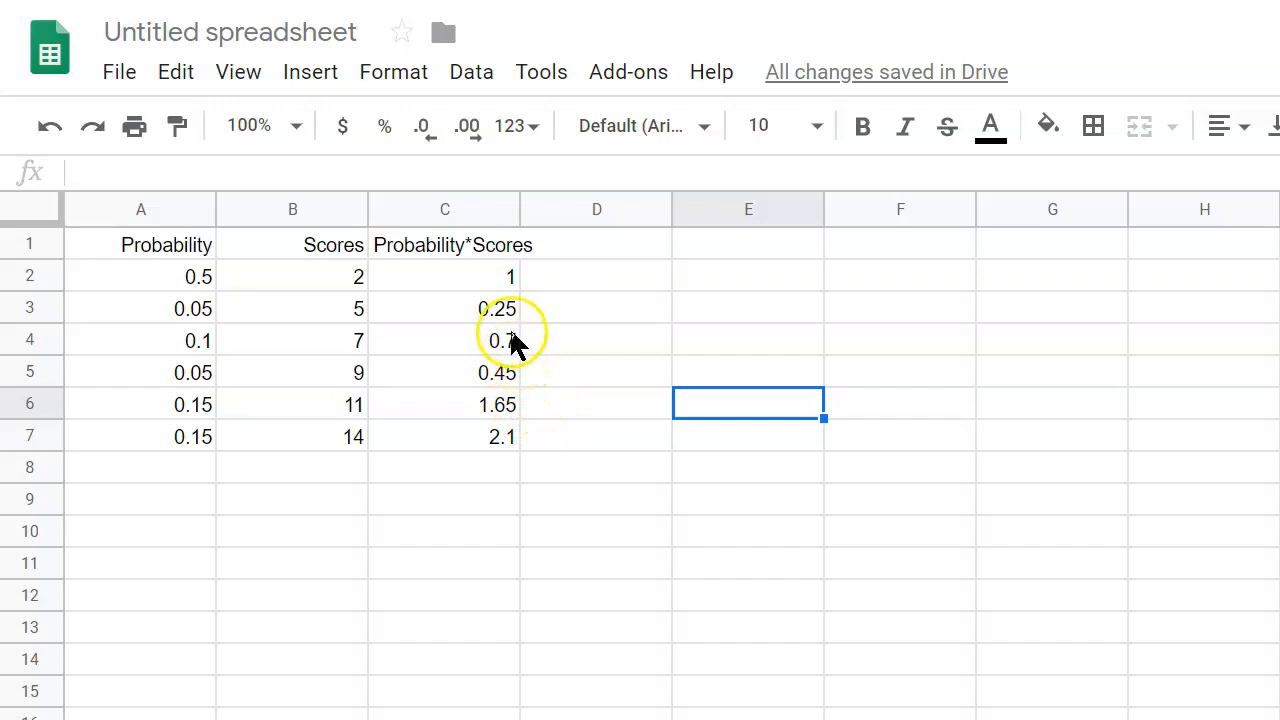
left_click(444, 308)
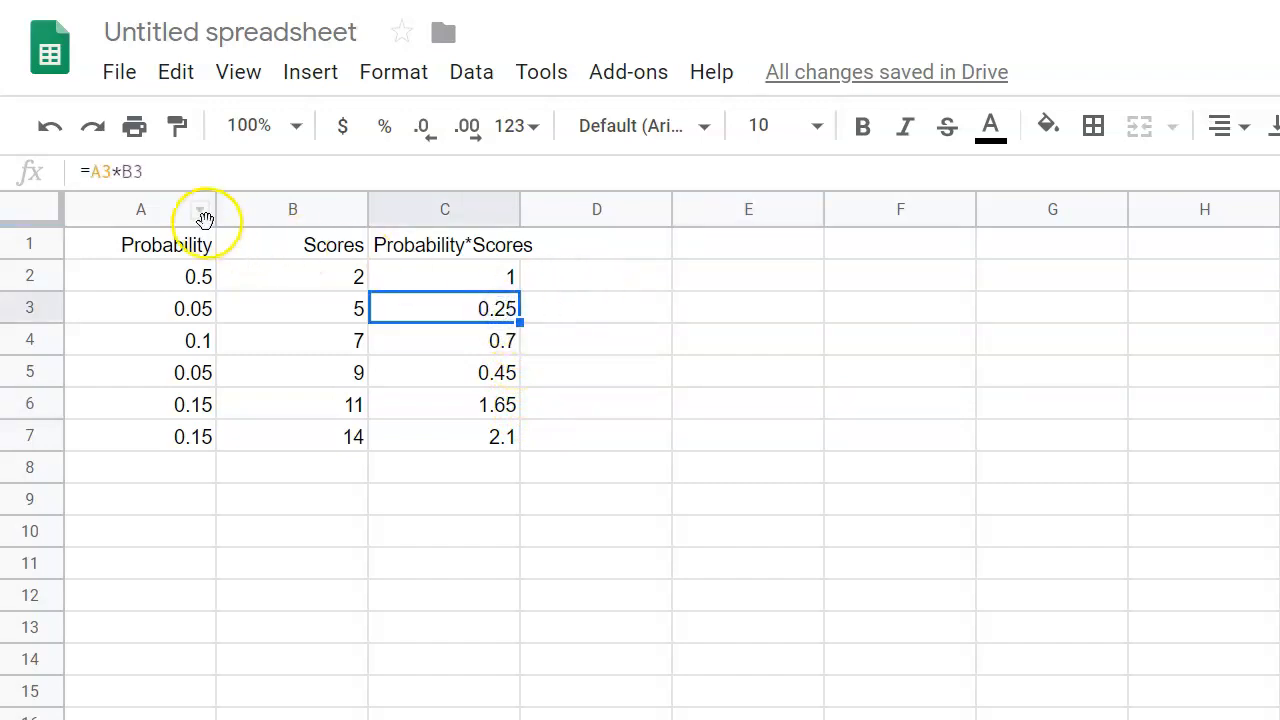
mouse_move(205, 308)
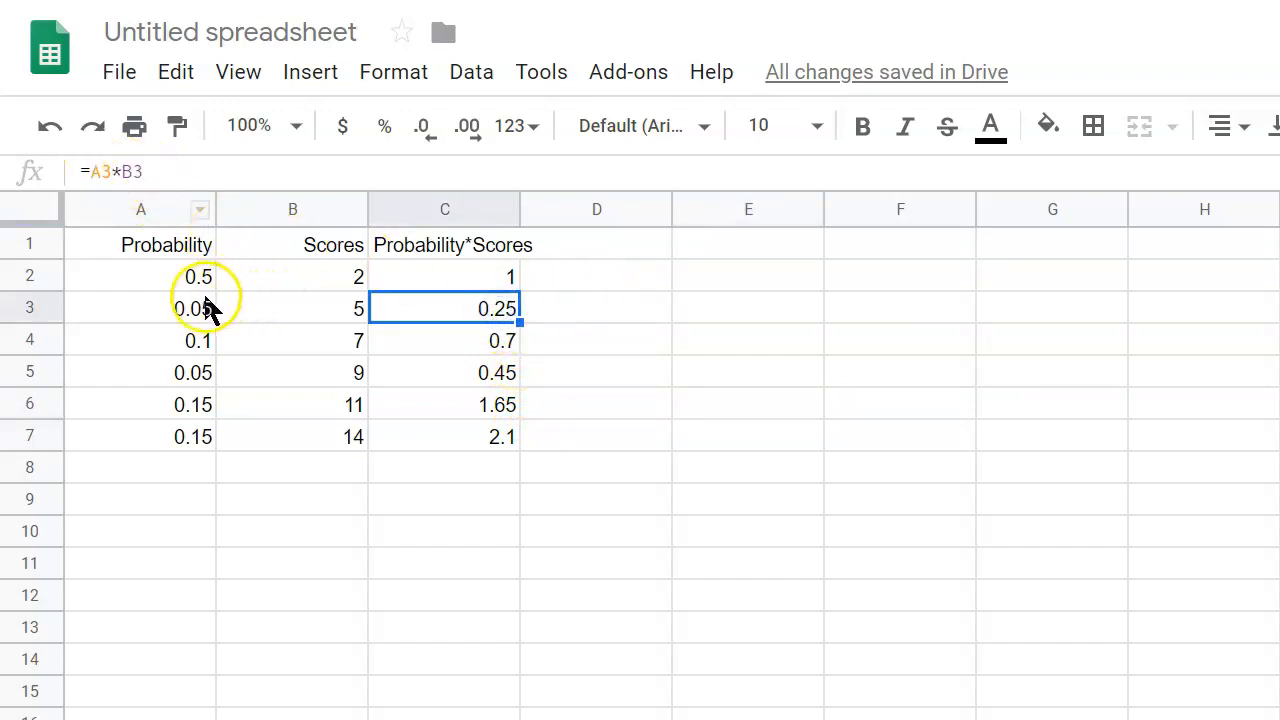
double_click(444, 308)
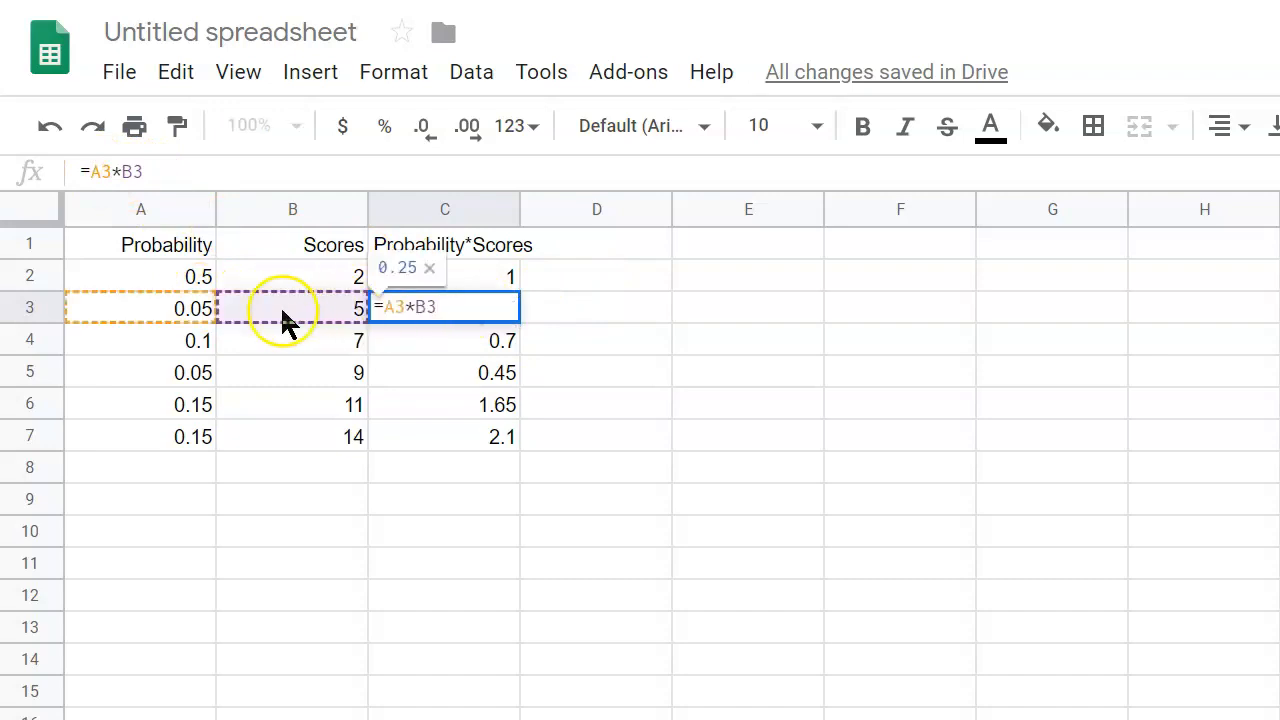
mouse_move(293, 345)
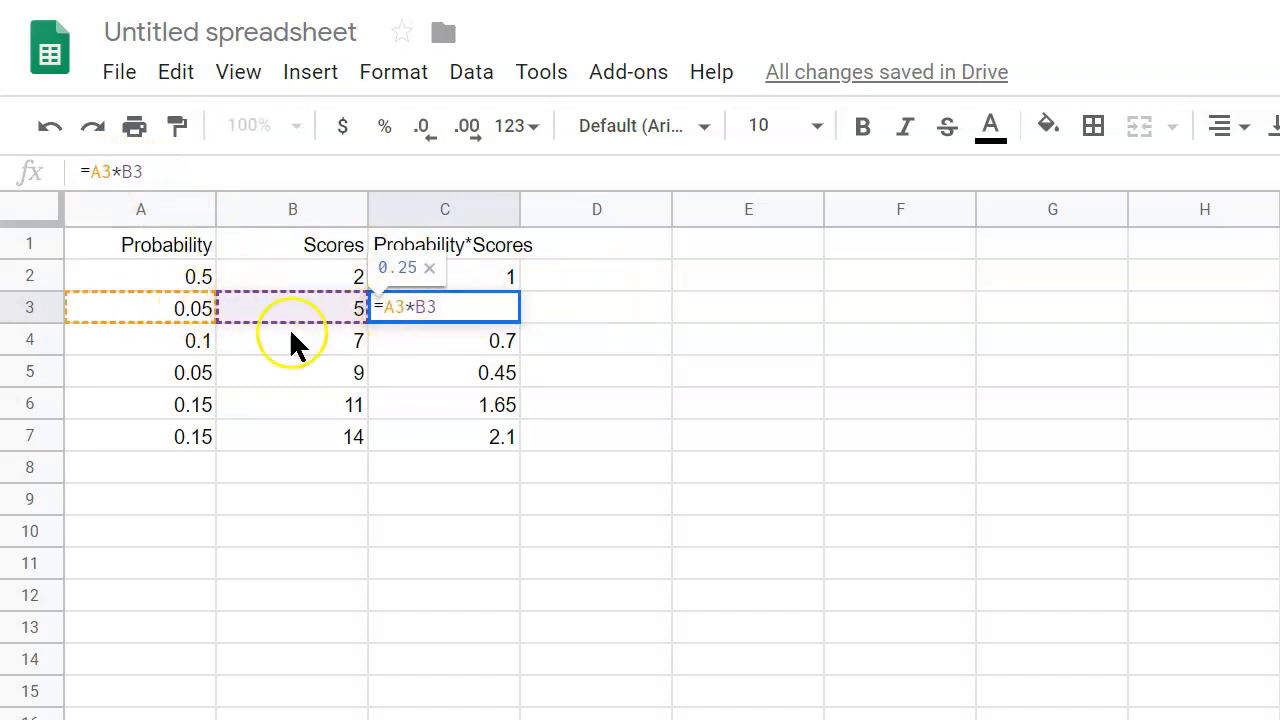
mouse_move(335, 352)
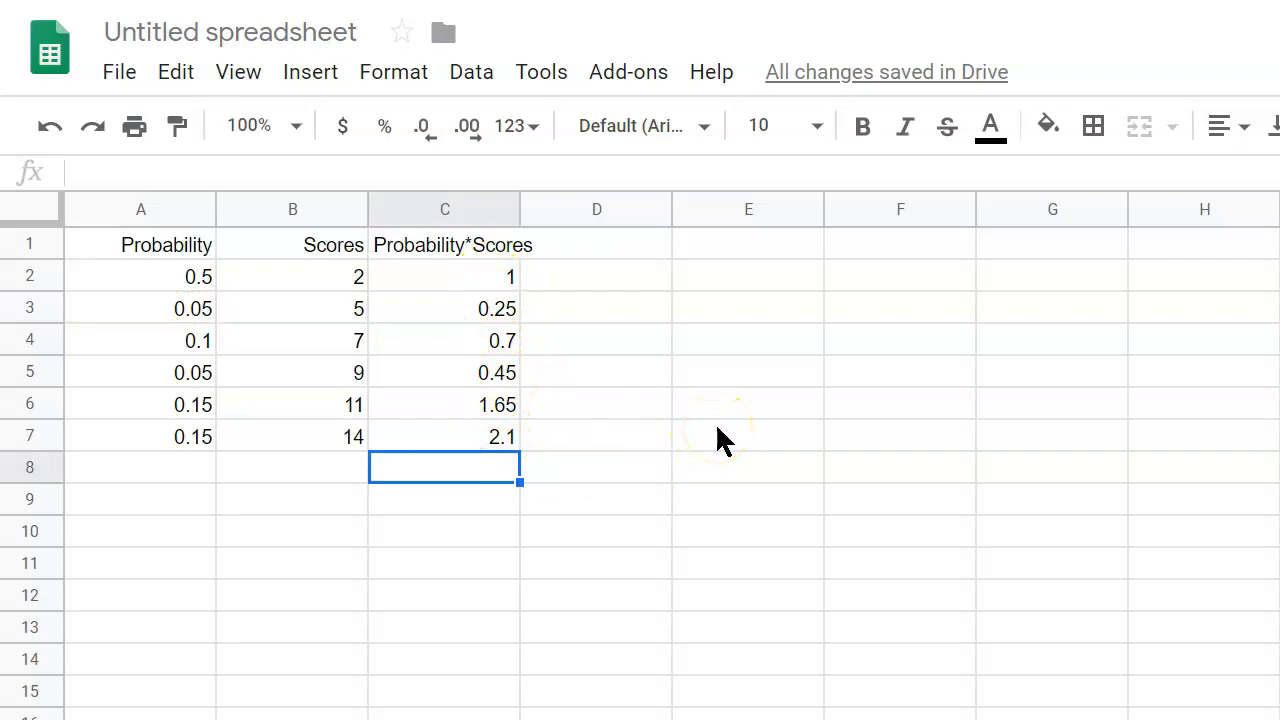
Total the products with =SUM(C2:C7) in C8, labelled 'Expected Value'
type("=su")
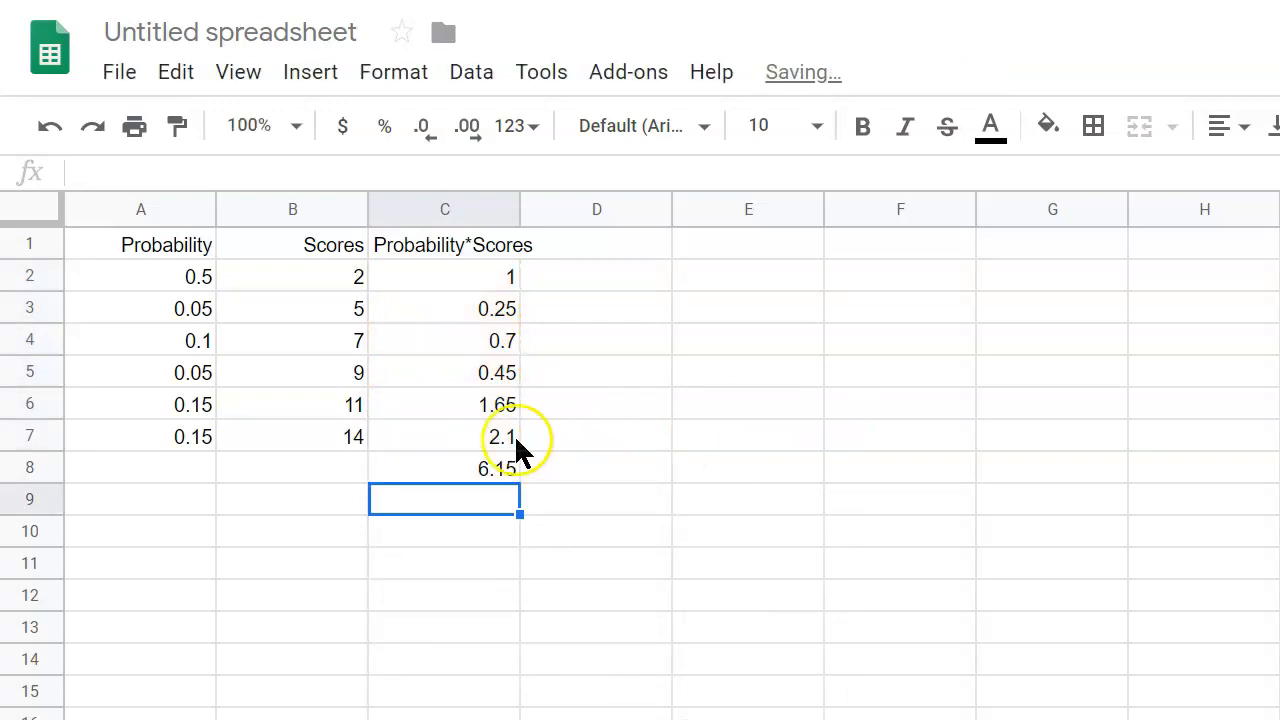
left_click(445, 468)
type("Expected VB")
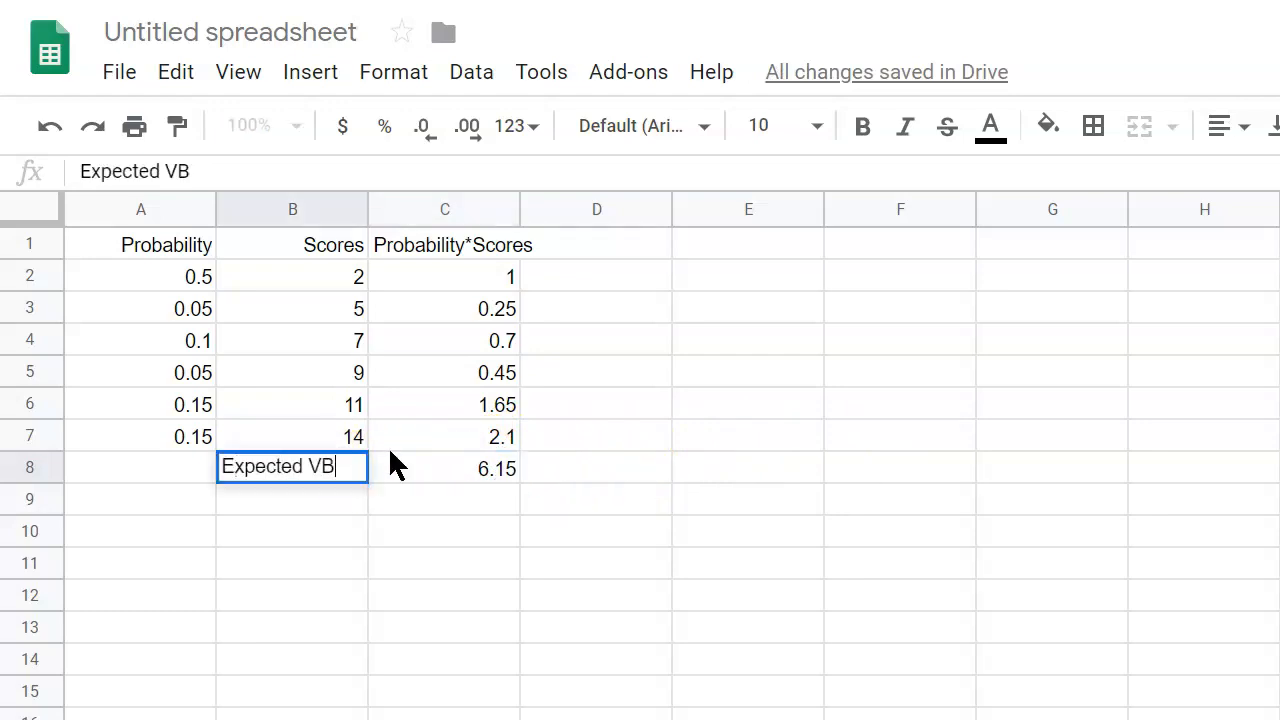
type("Value")
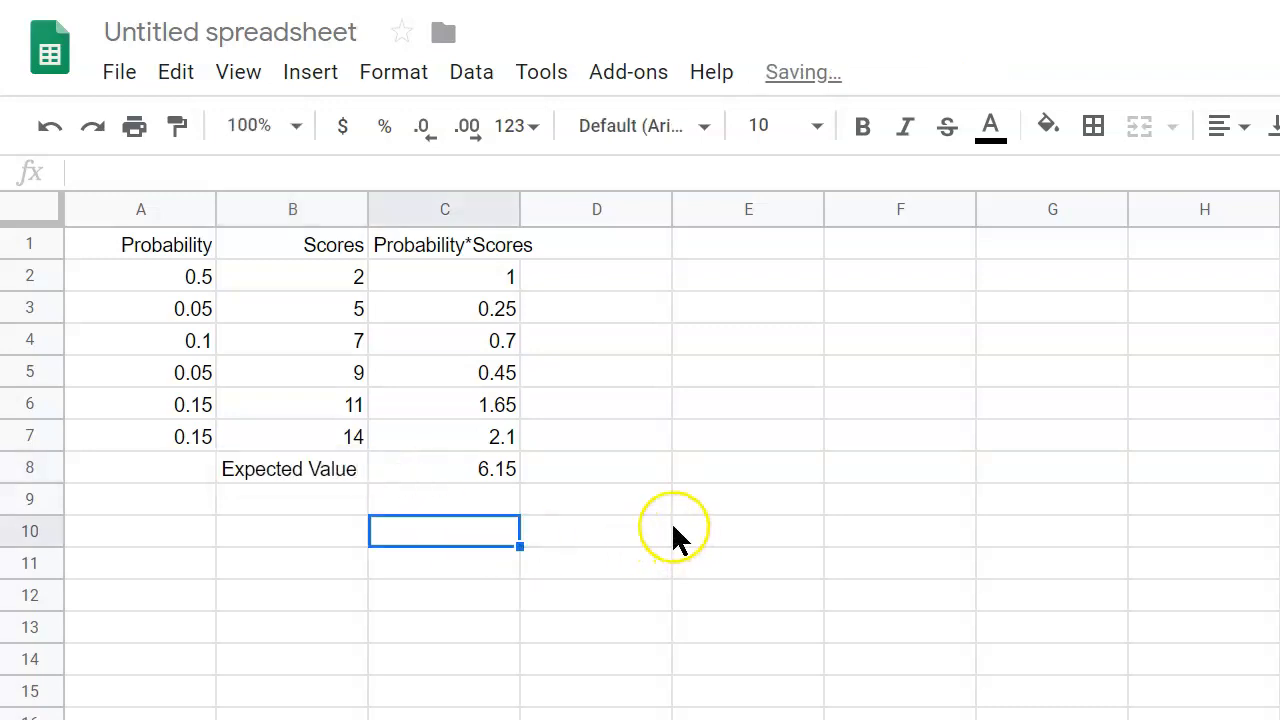
mouse_move(185, 338)
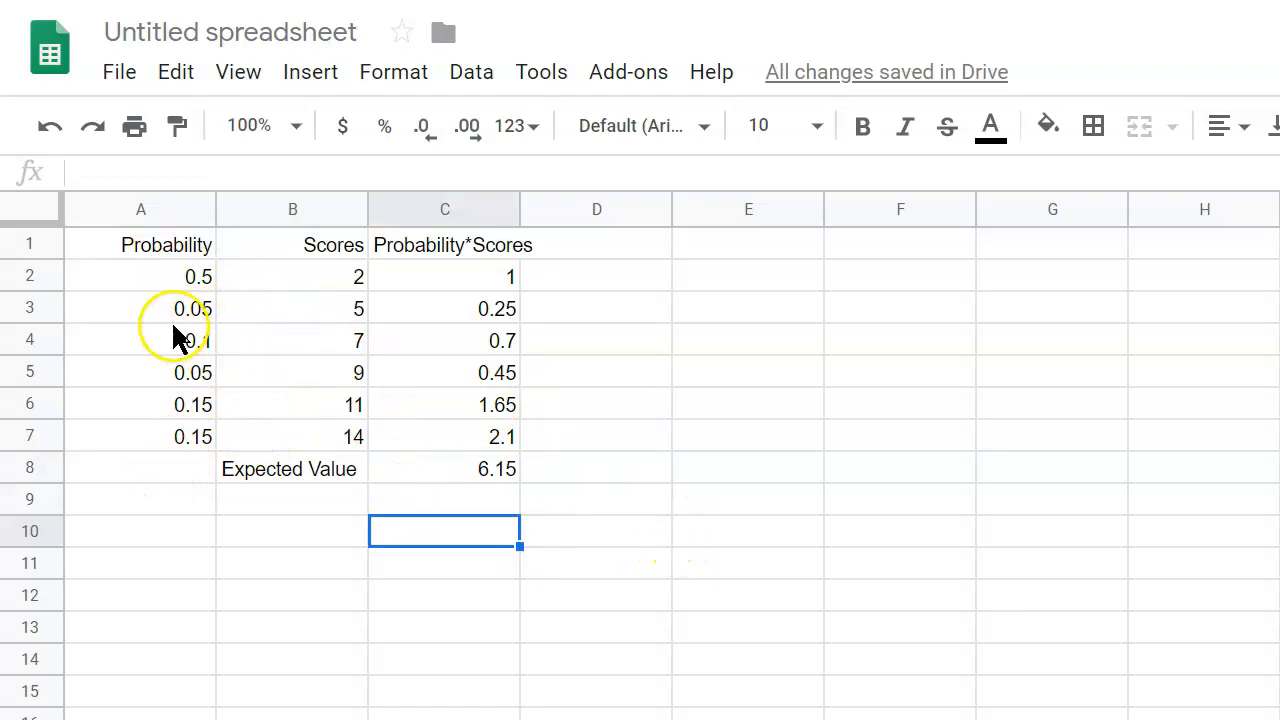
mouse_move(505, 475)
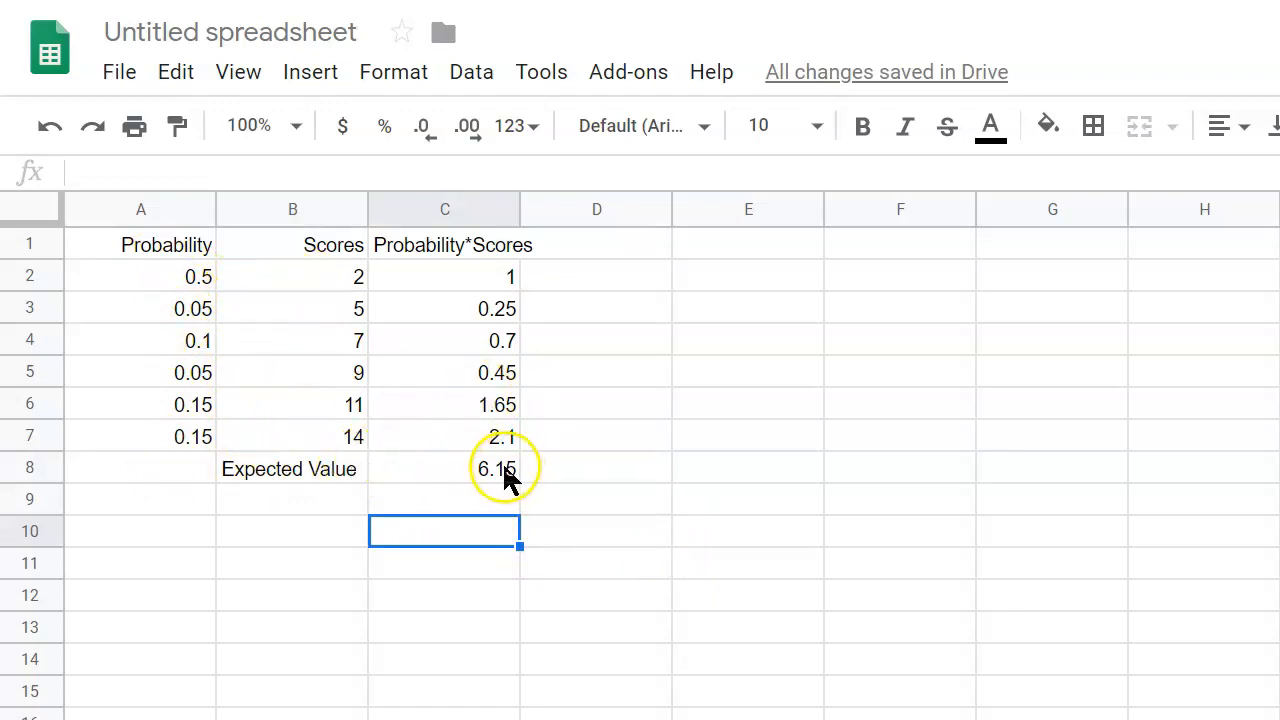
mouse_move(590, 483)
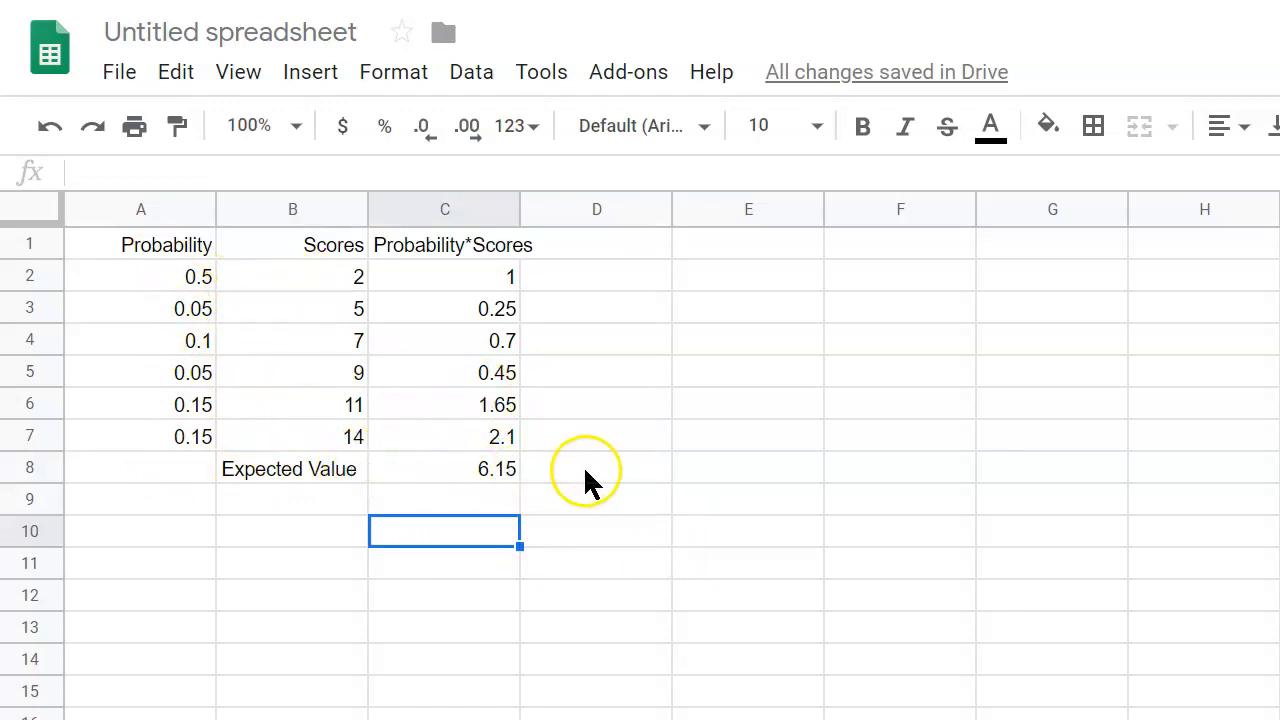
mouse_move(235, 270)
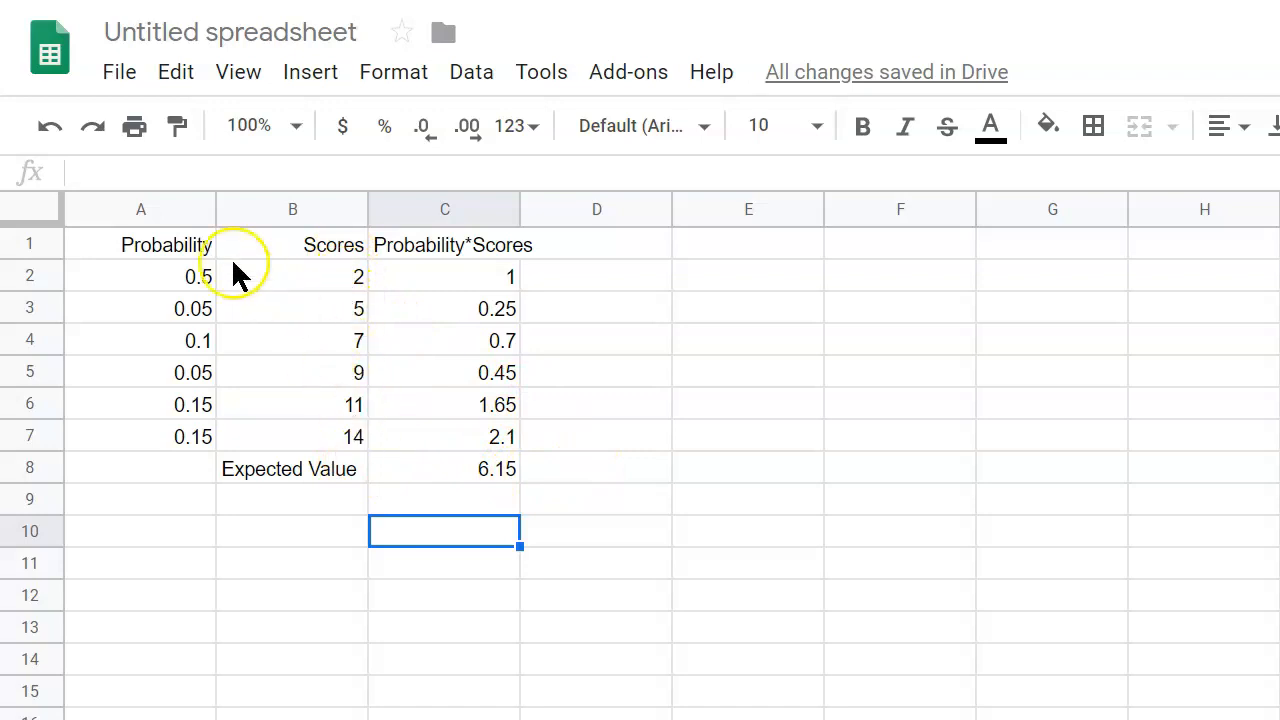
mouse_move(272, 418)
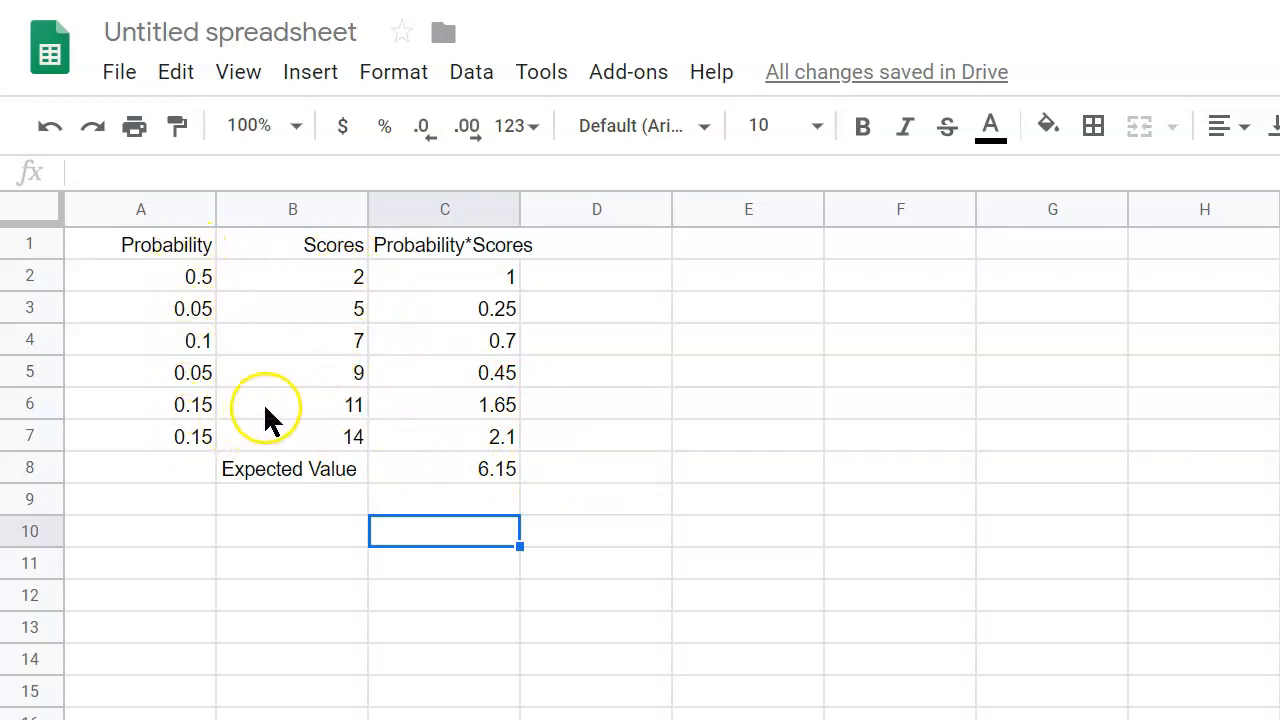
mouse_move(480, 480)
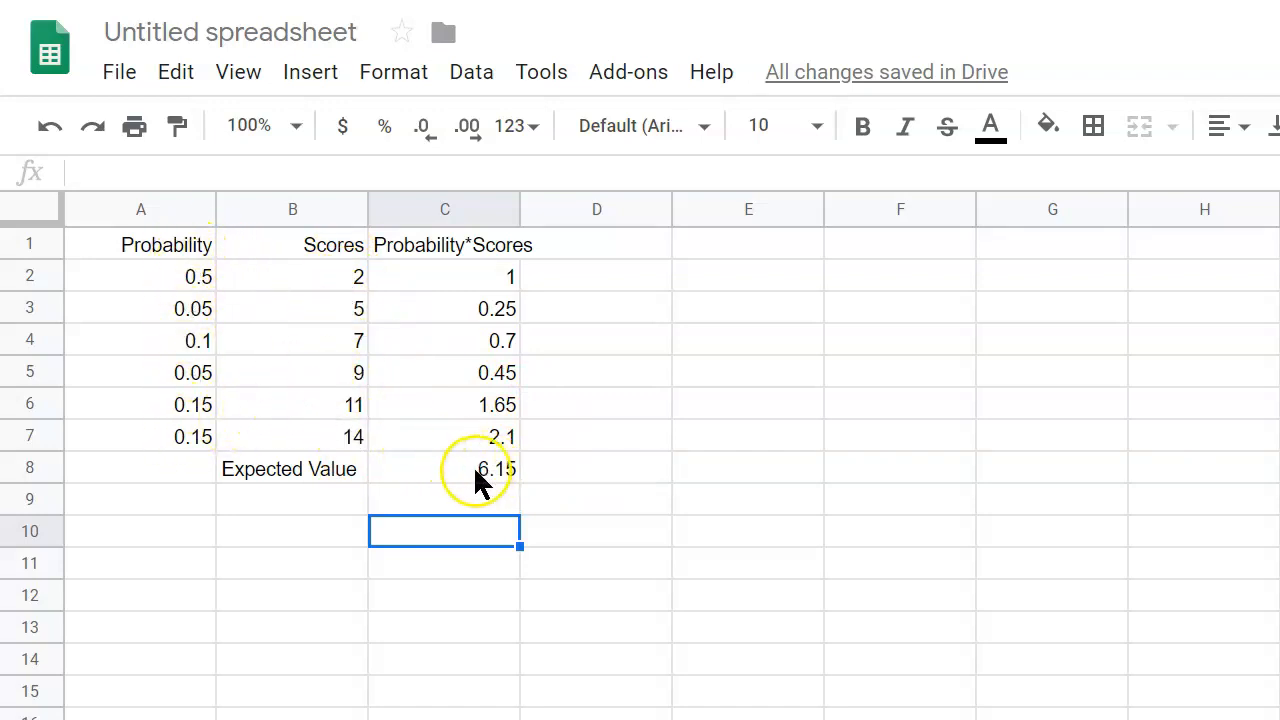
mouse_move(250, 340)
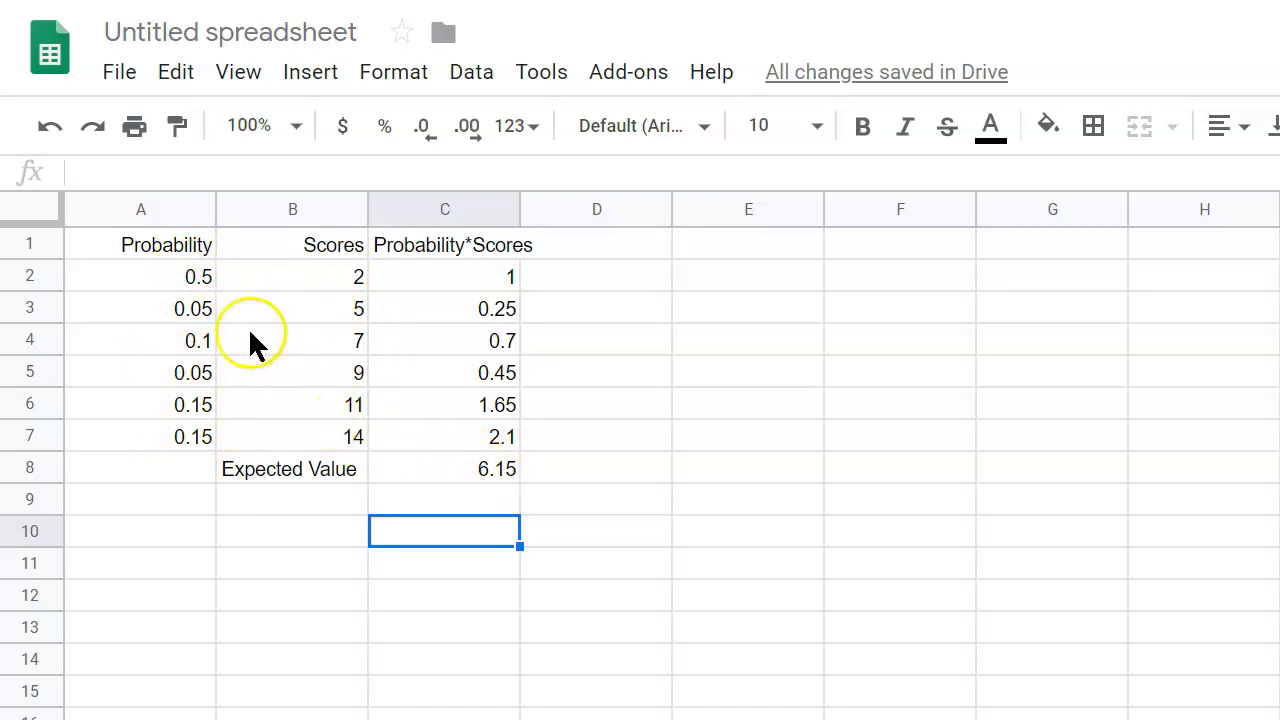
mouse_move(505, 475)
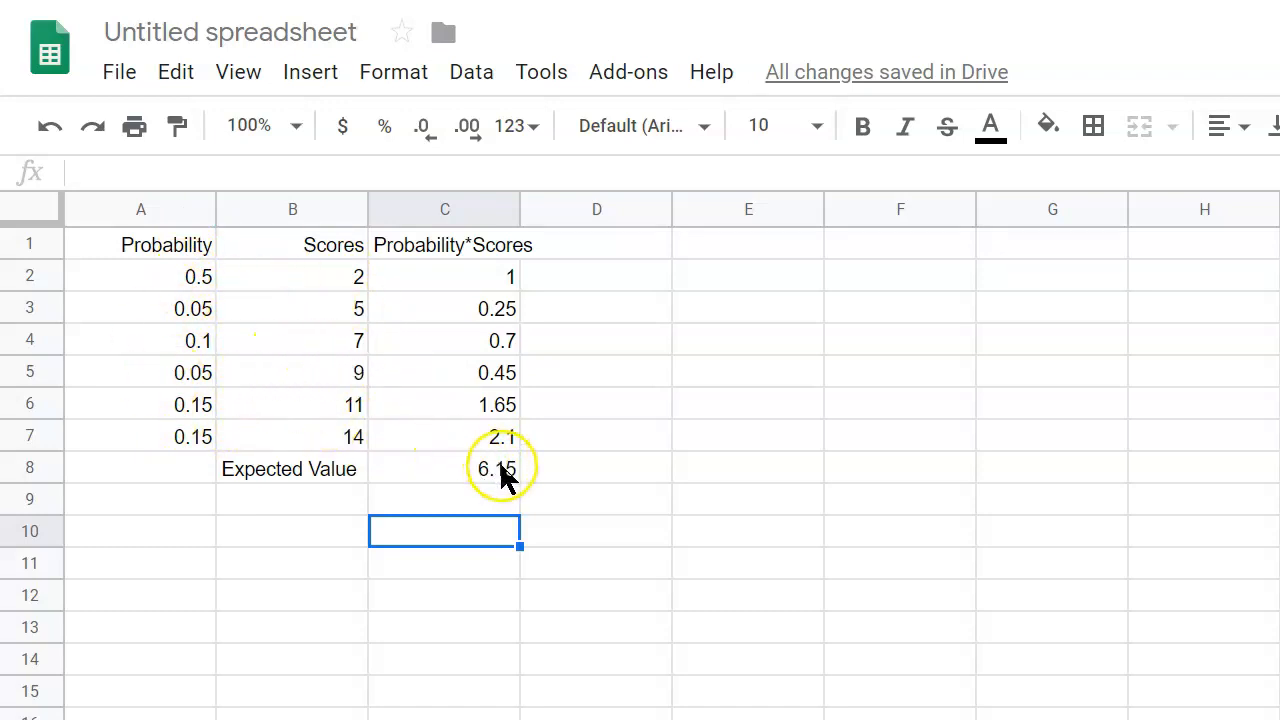
mouse_move(388, 390)
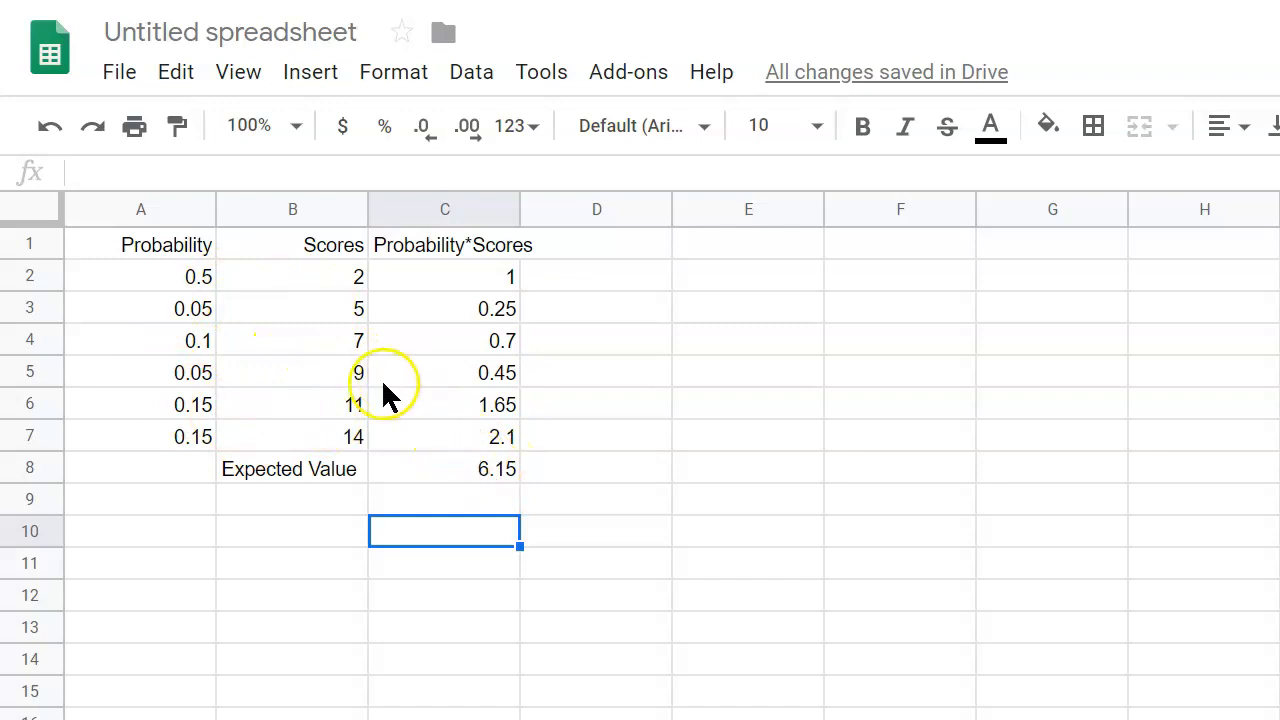
mouse_move(360, 433)
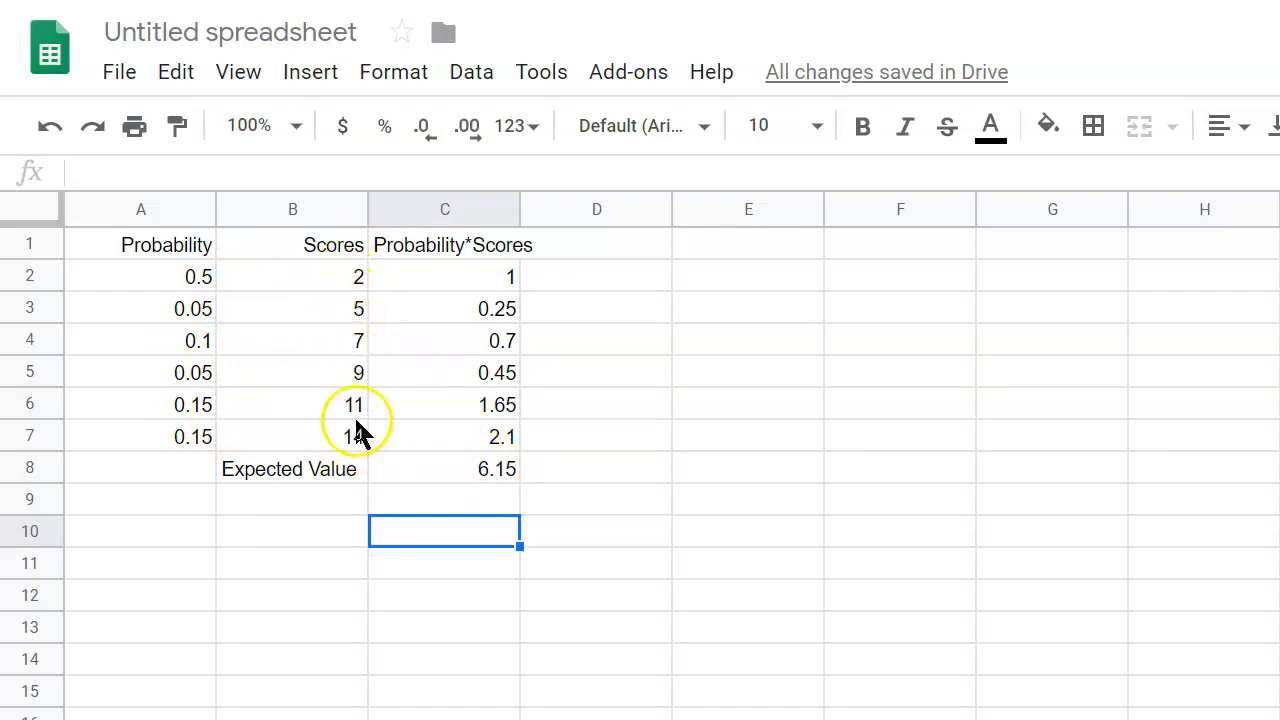
mouse_move(475, 468)
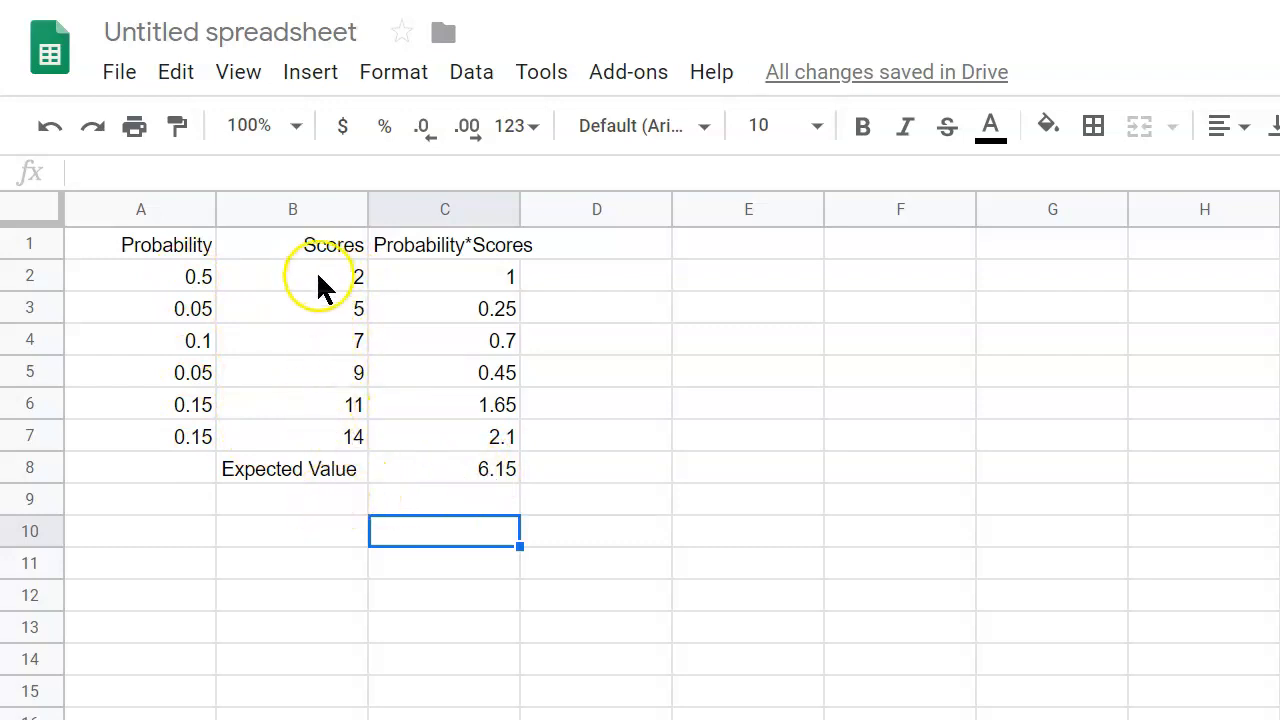
Label row 9 'Expected Value' and start =SUMPRODUCT(A2:A7,B2:B7) in C9
left_click(292, 498)
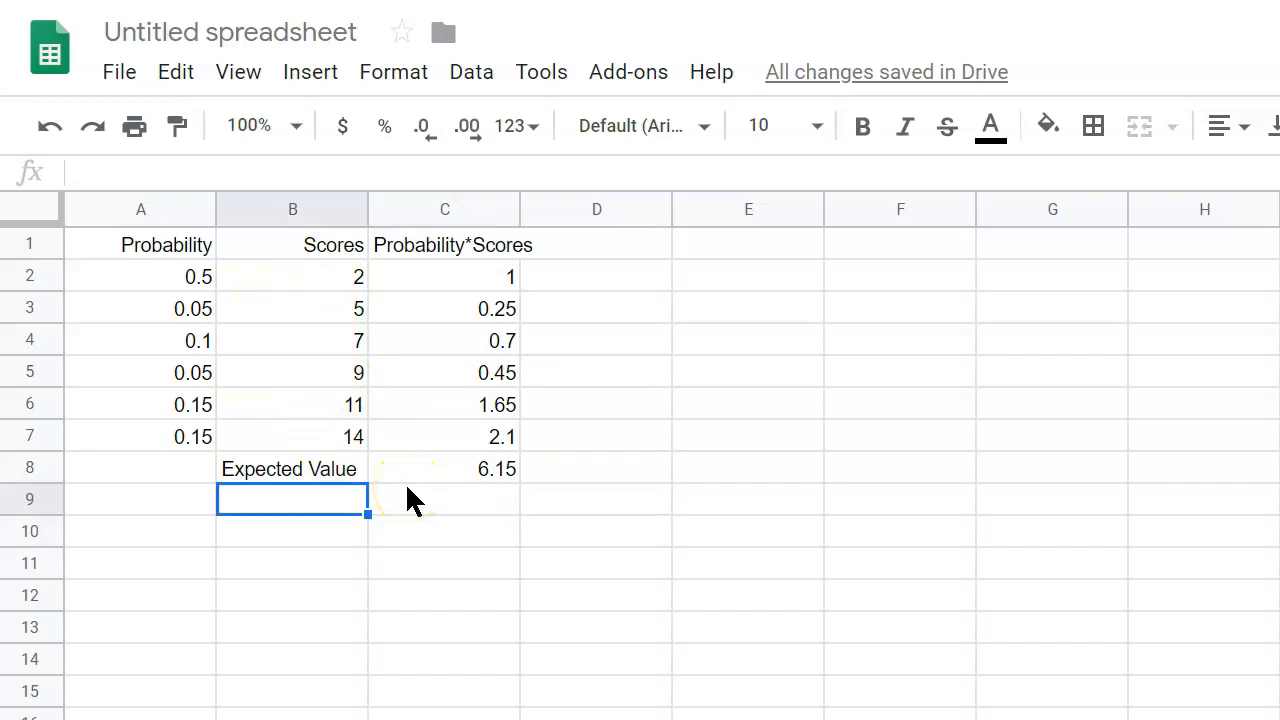
left_click(292, 468)
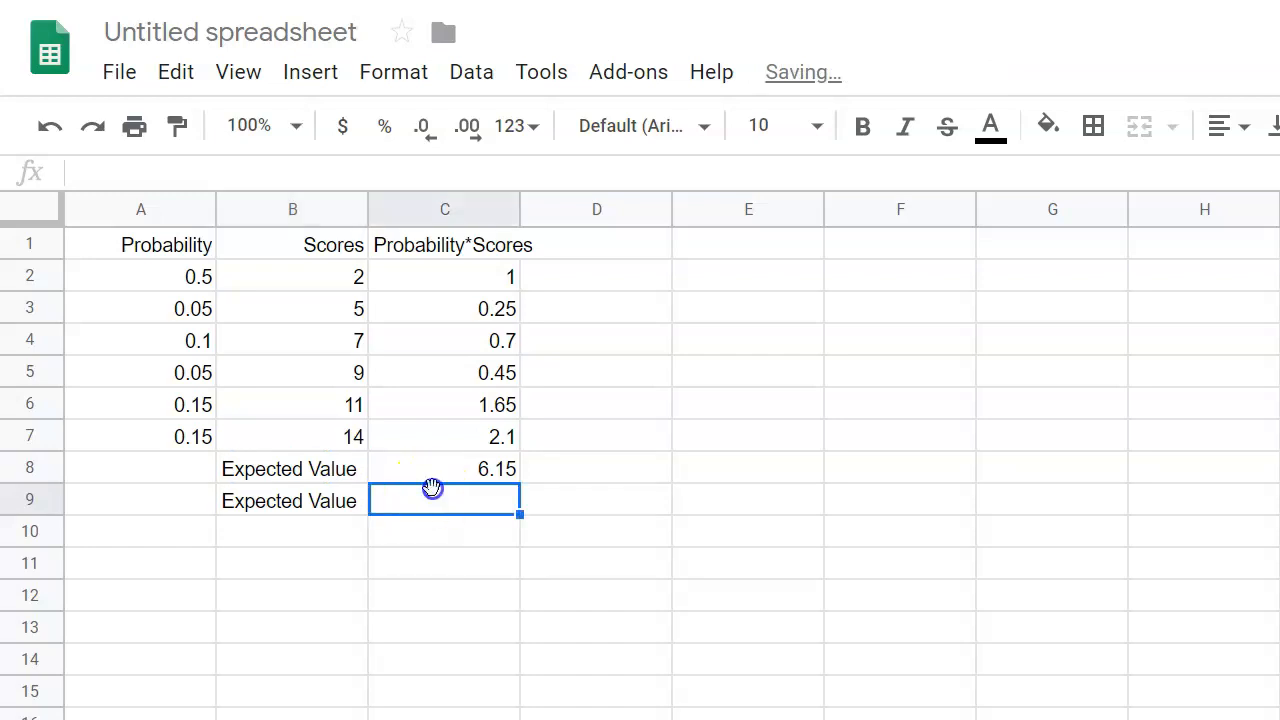
type("=")
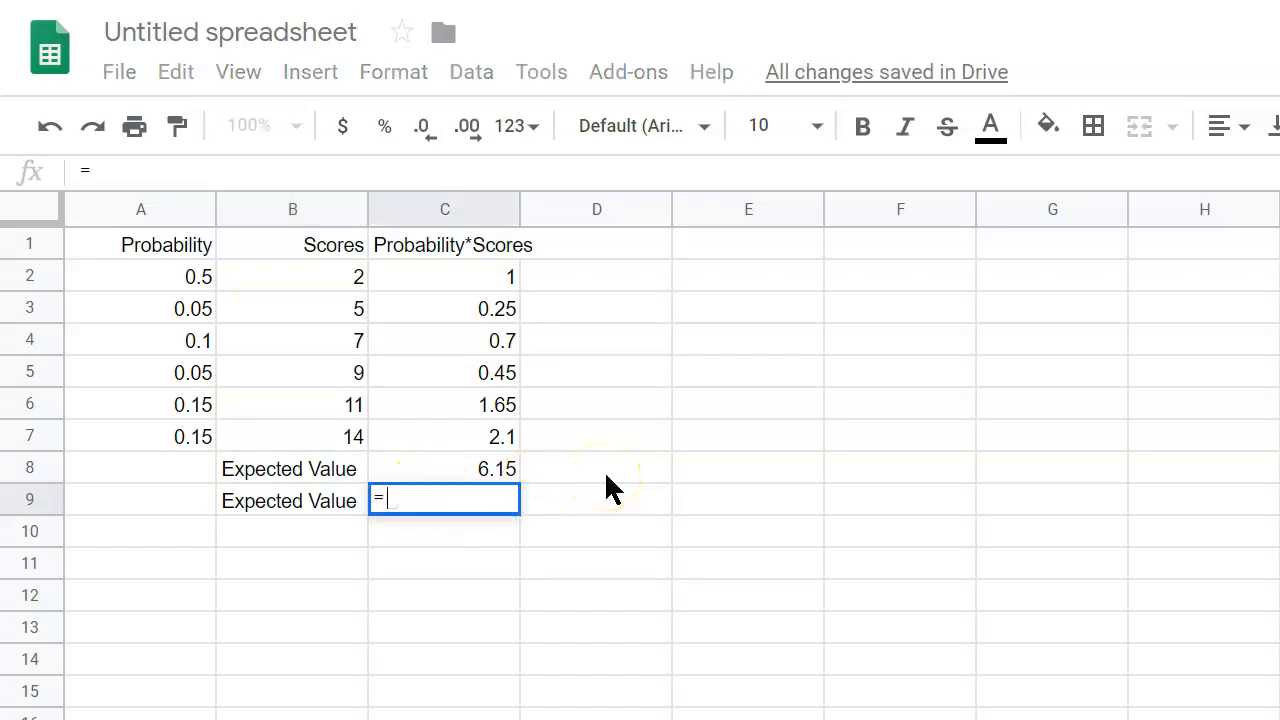
type("sum")
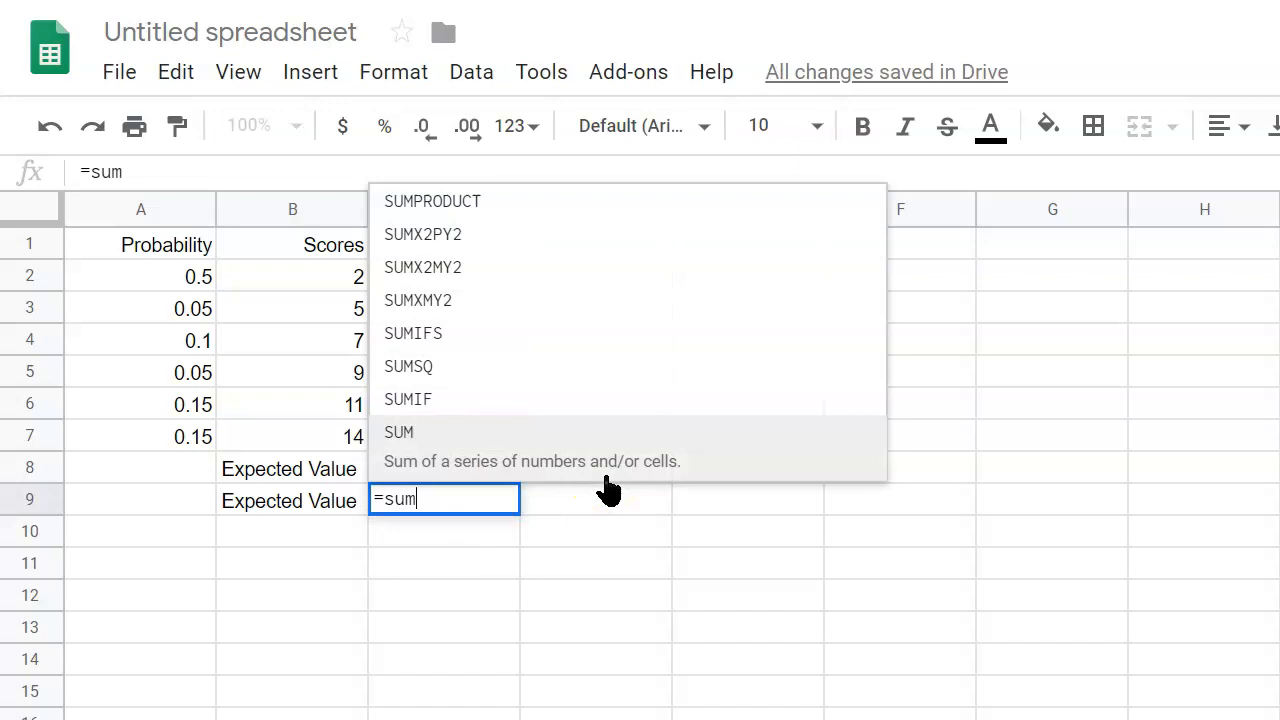
mouse_move(432, 201)
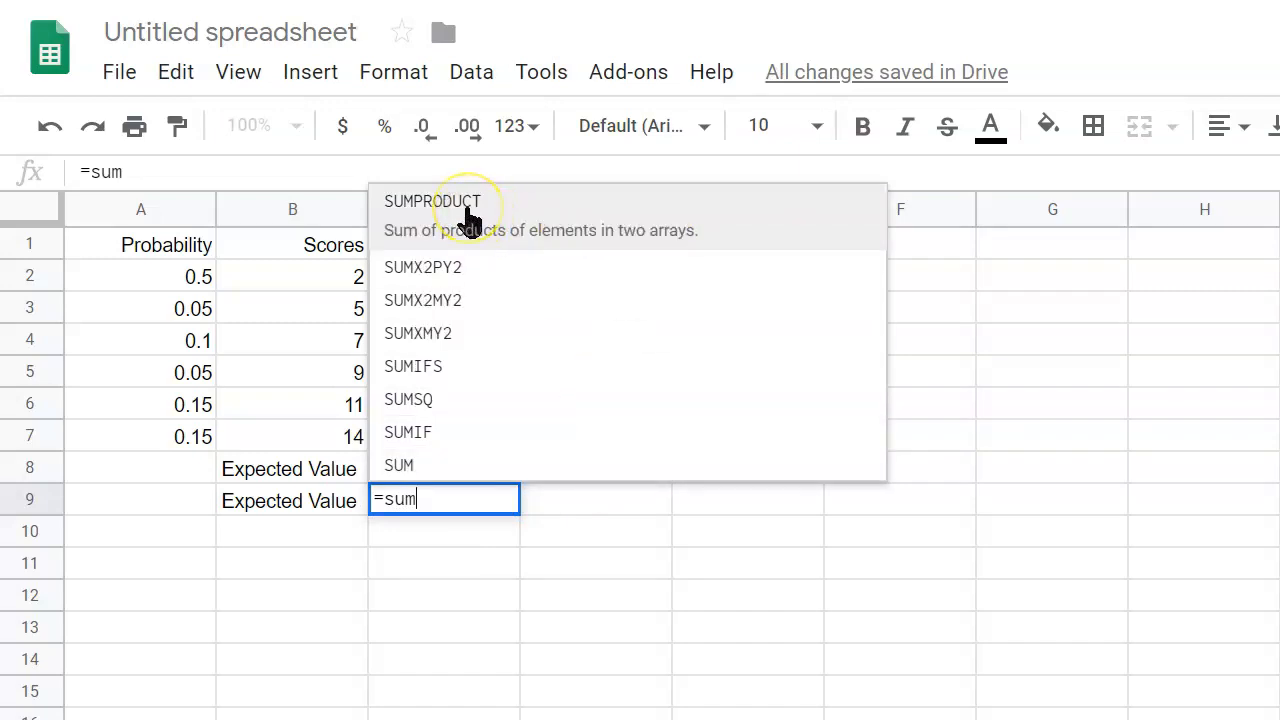
left_click(432, 201)
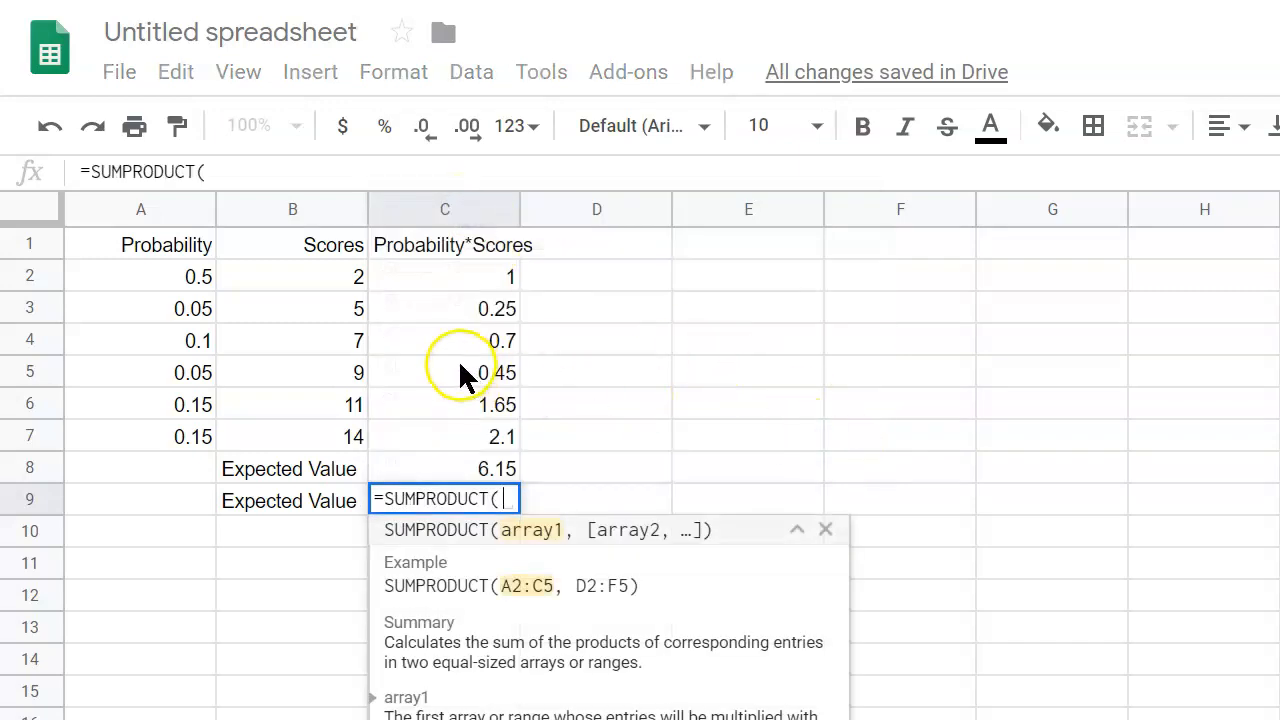
mouse_move(197, 277)
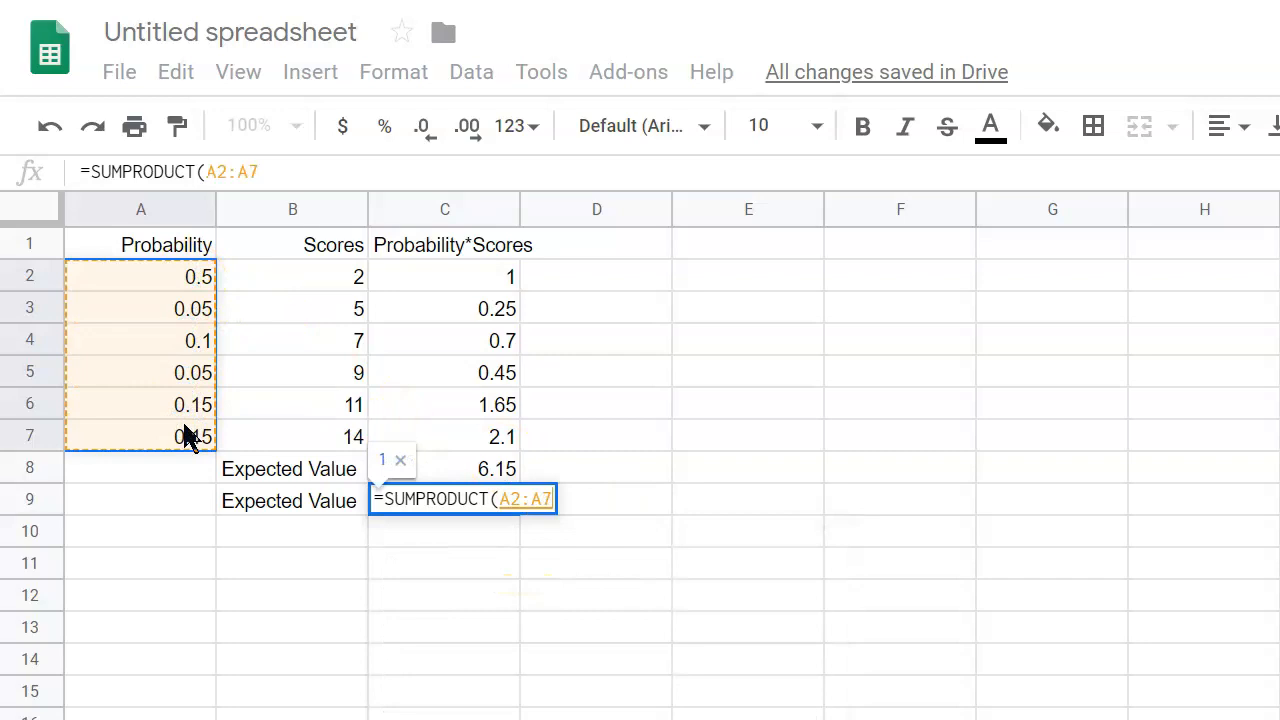
type(",B2:B7")
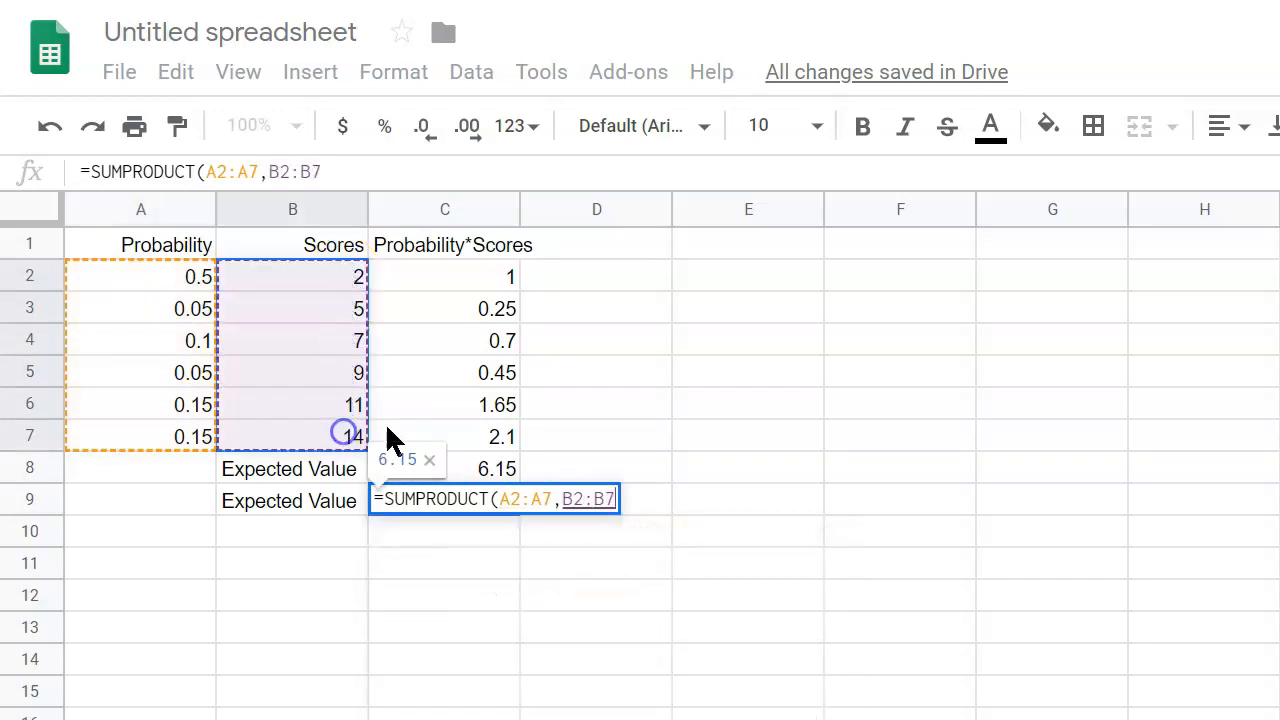
mouse_move(815, 515)
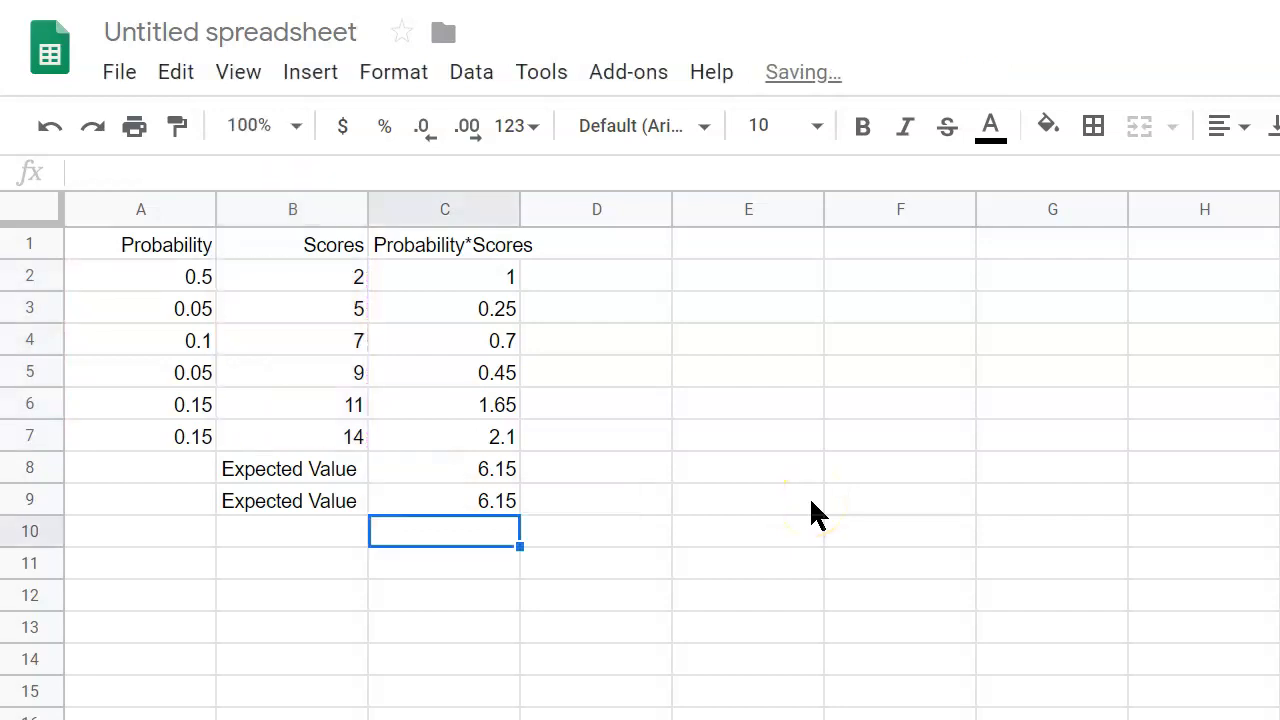
mouse_move(855, 505)
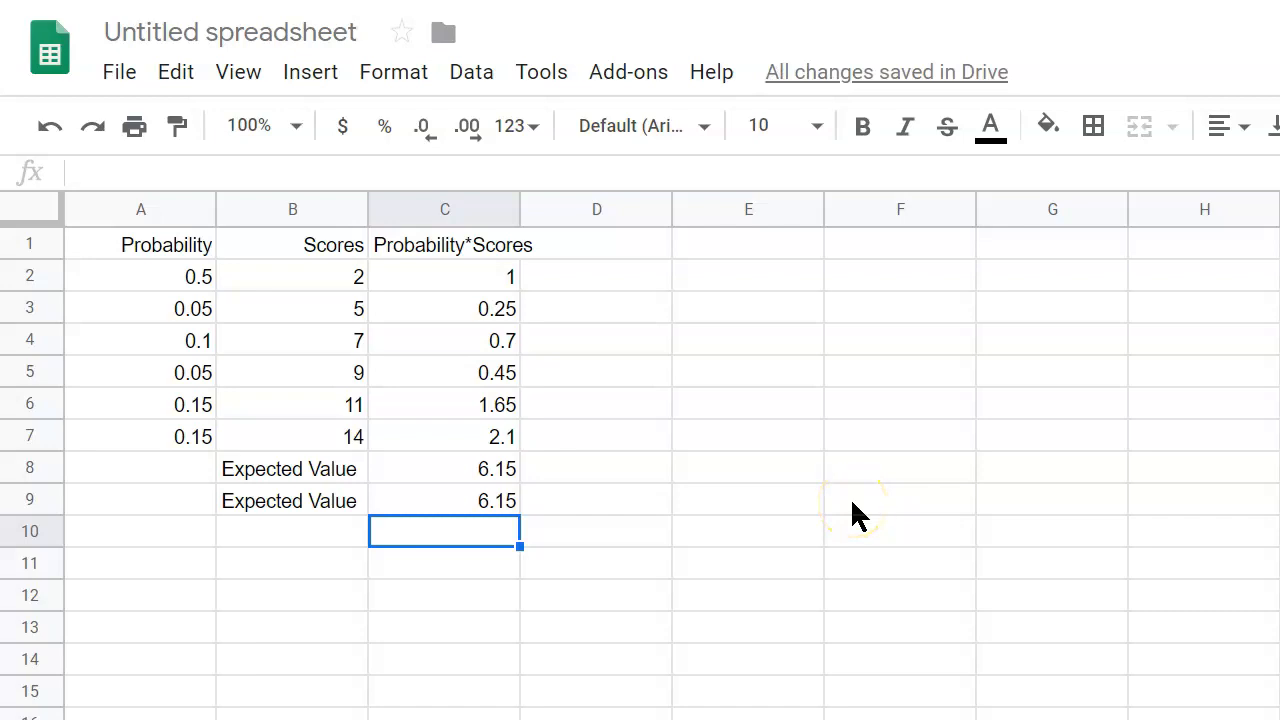
mouse_move(311, 499)
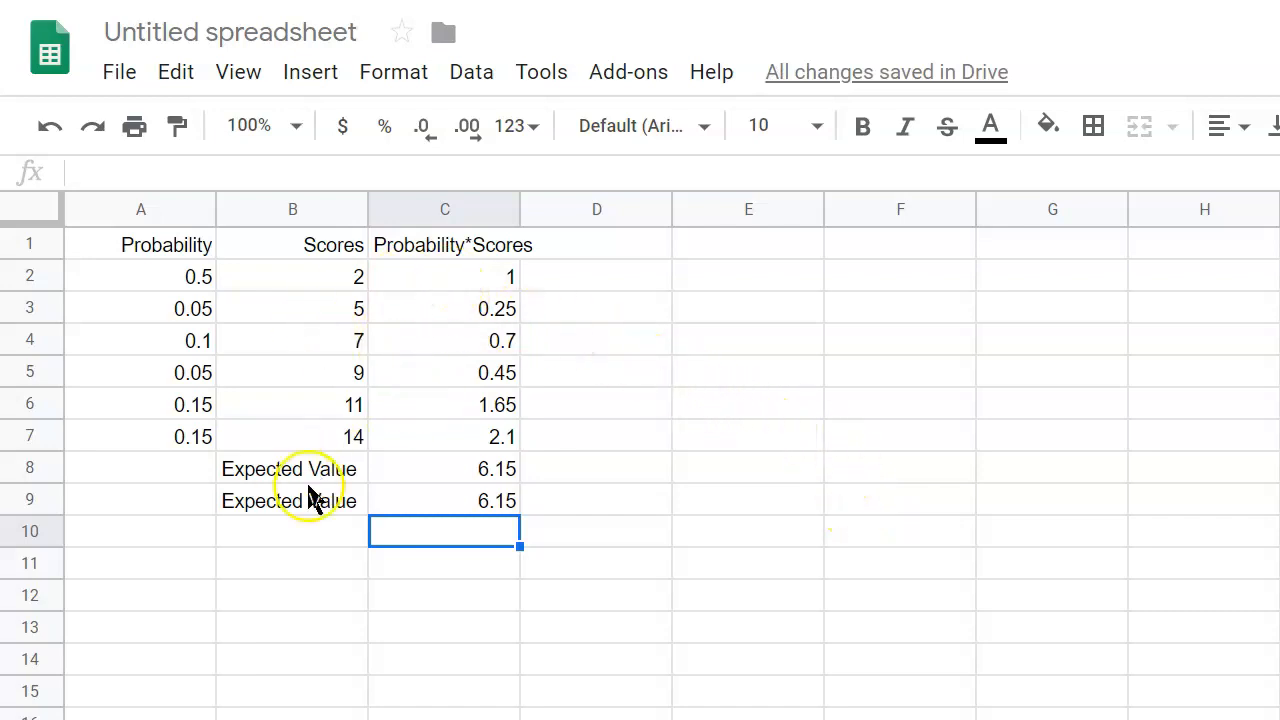
mouse_move(220, 315)
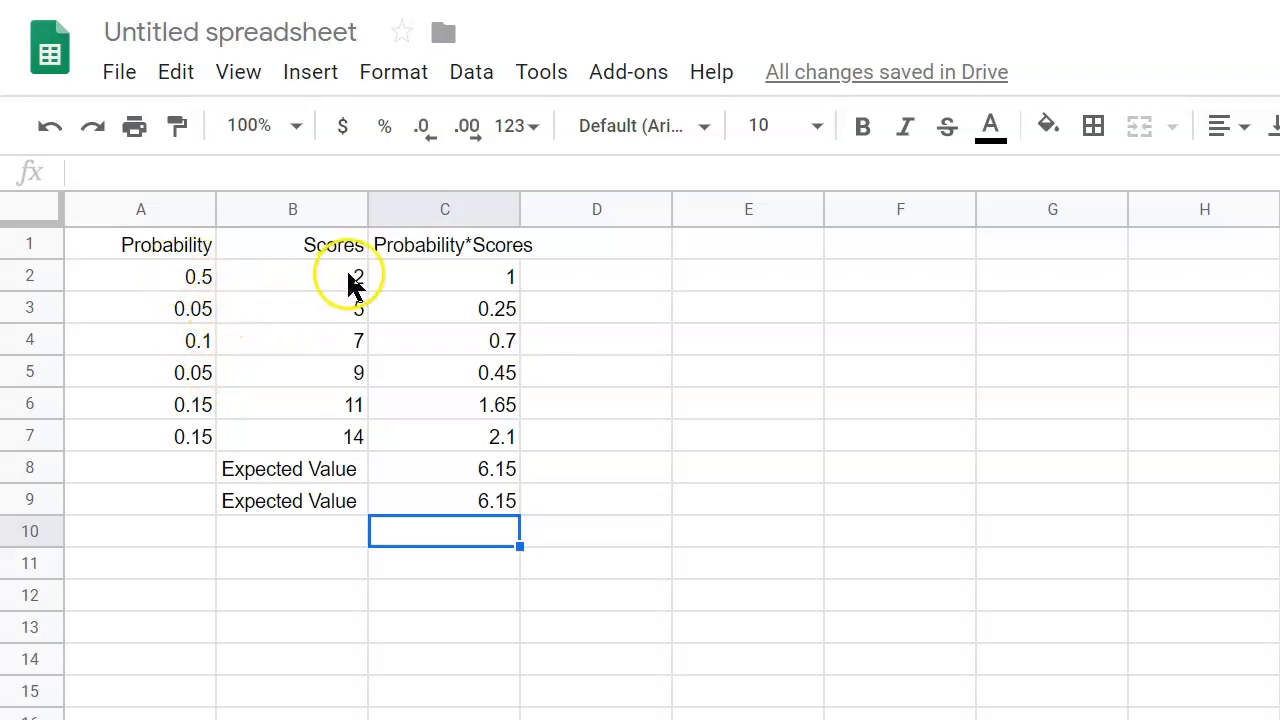
mouse_move(445, 503)
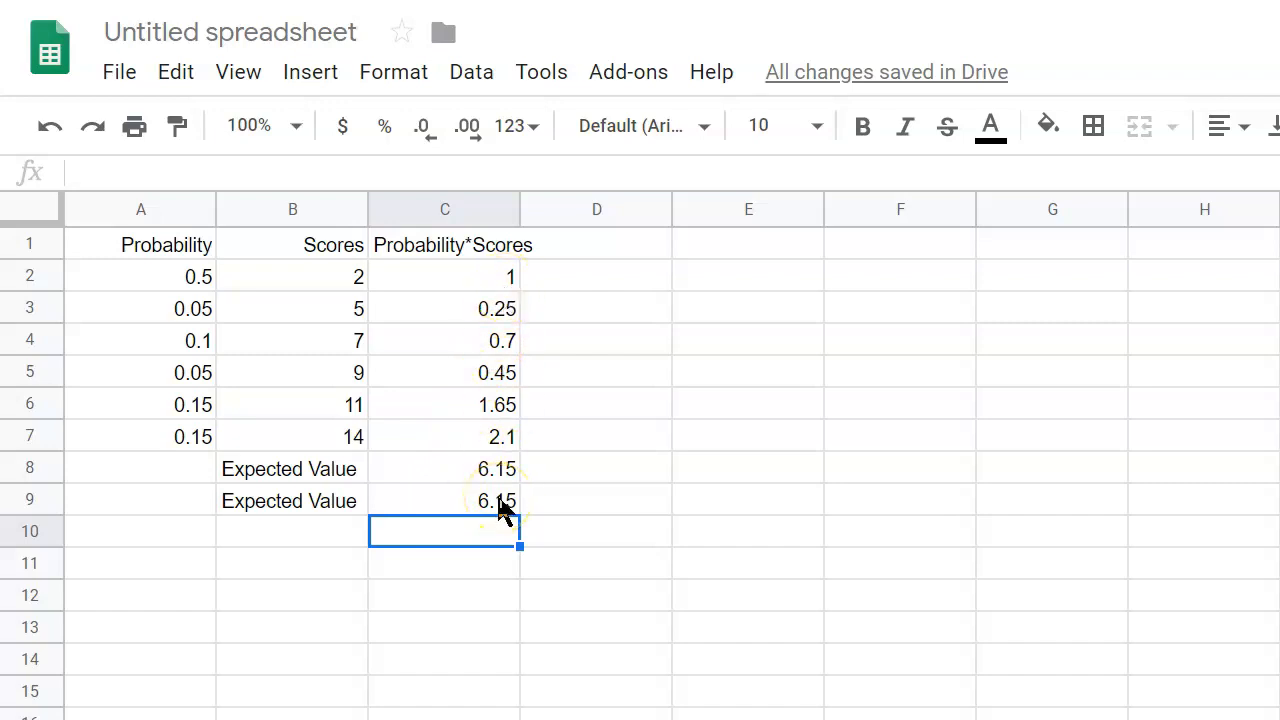
mouse_move(265, 630)
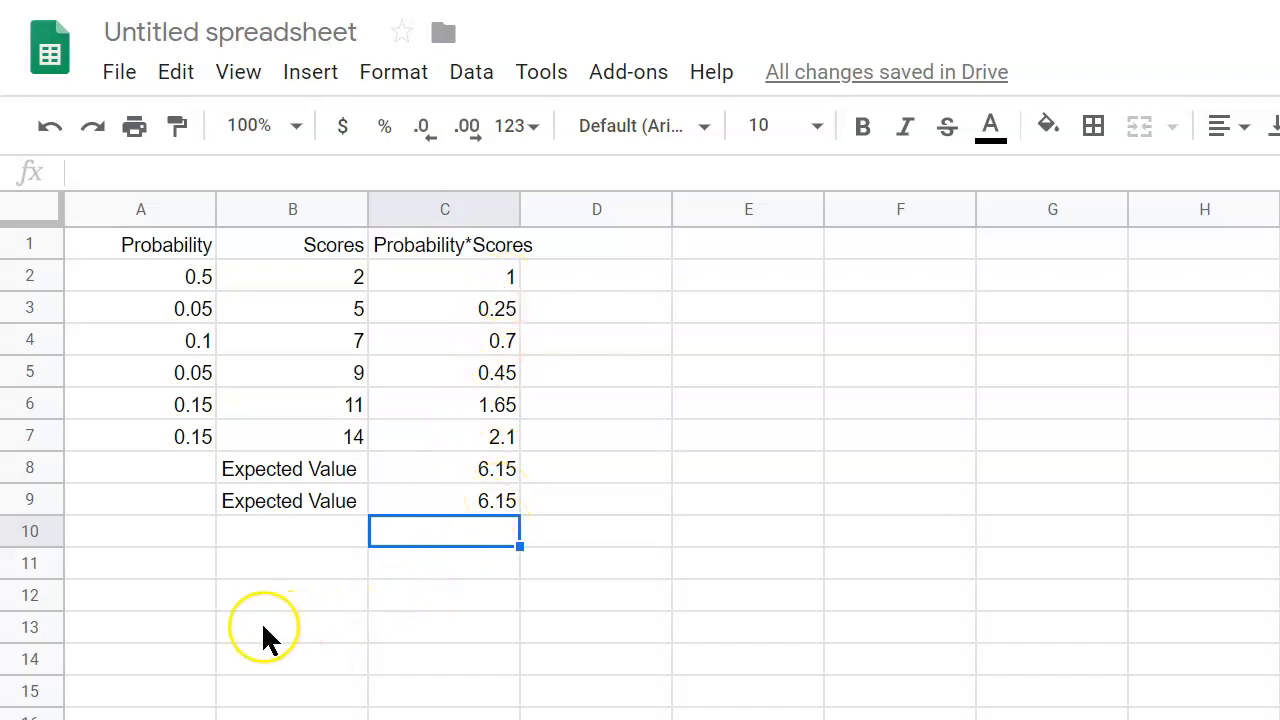